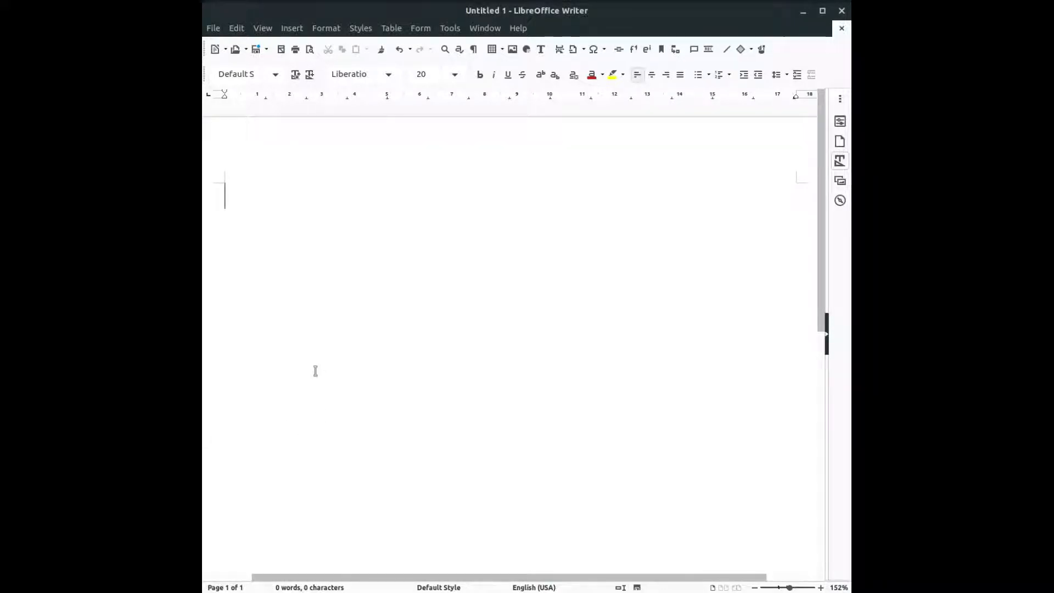
mouse_move(412, 243)
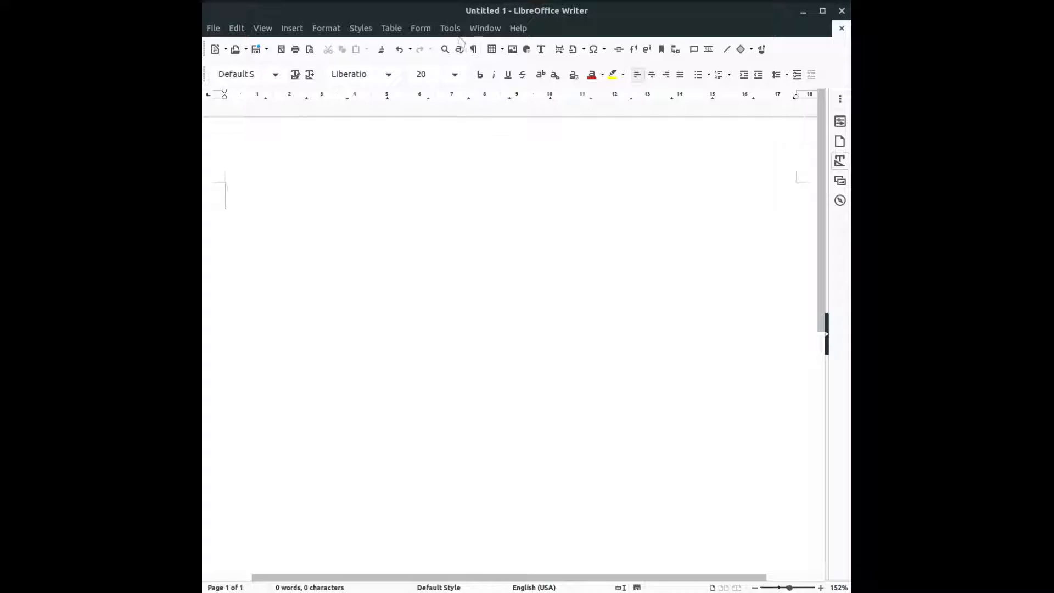
Step: Write 'Thiss is a cocument' with a deliberately misspelled 'Thiss'
left_click(449, 28)
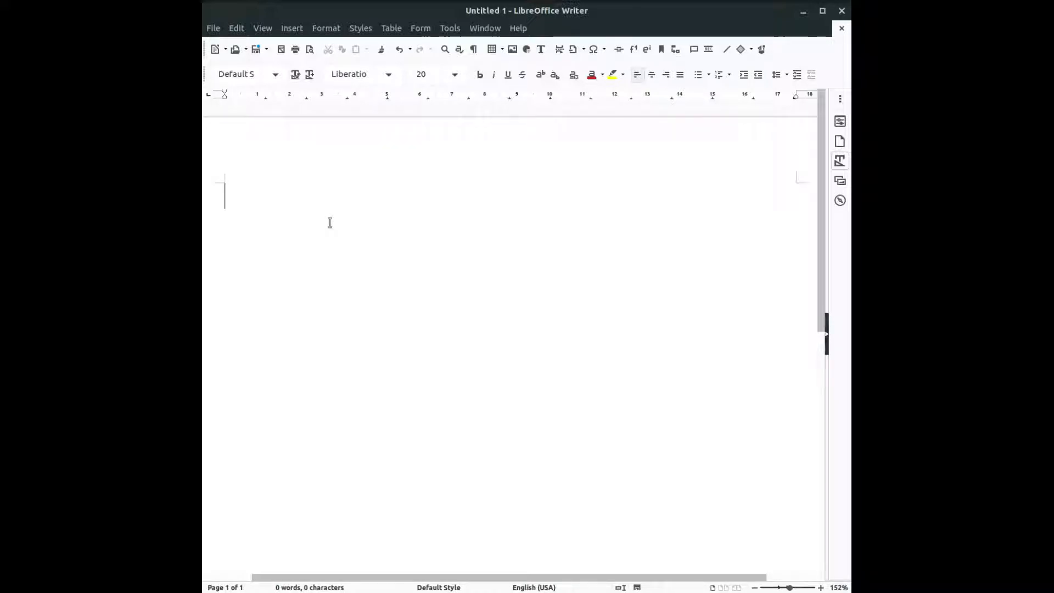
type("Thi")
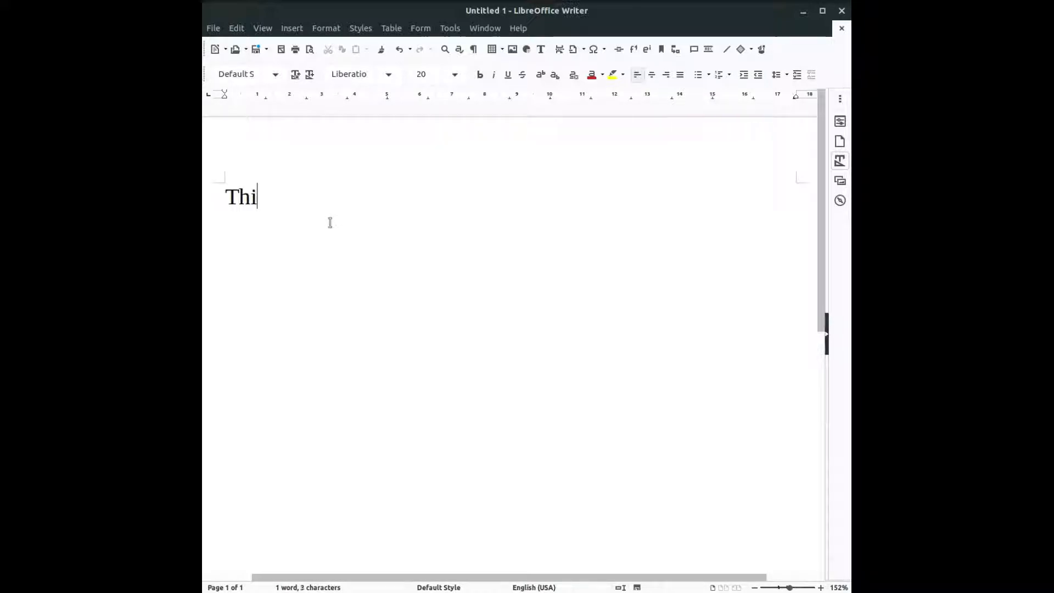
type("ss")
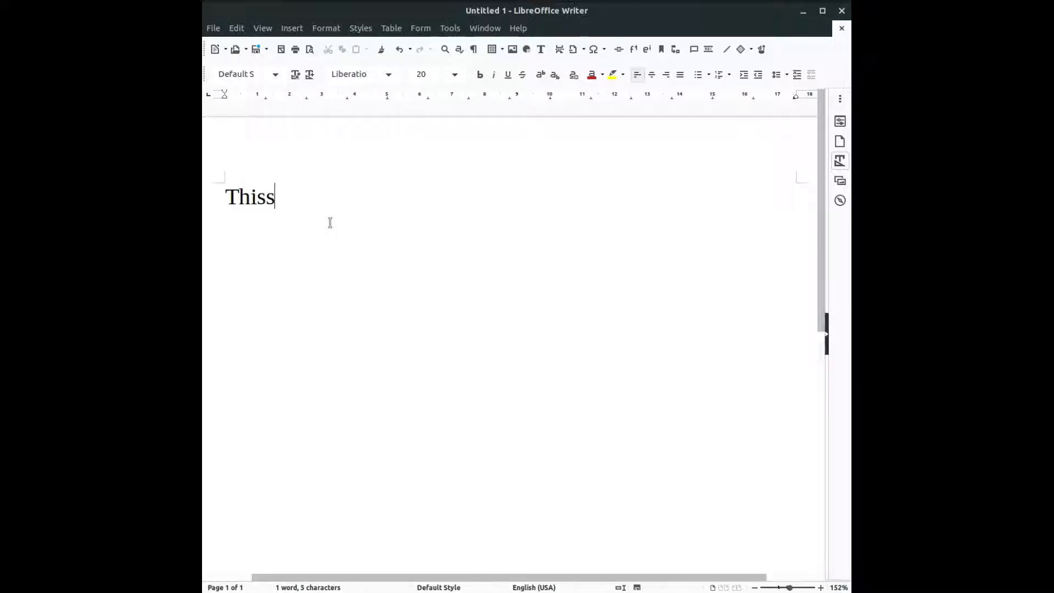
type("is a c")
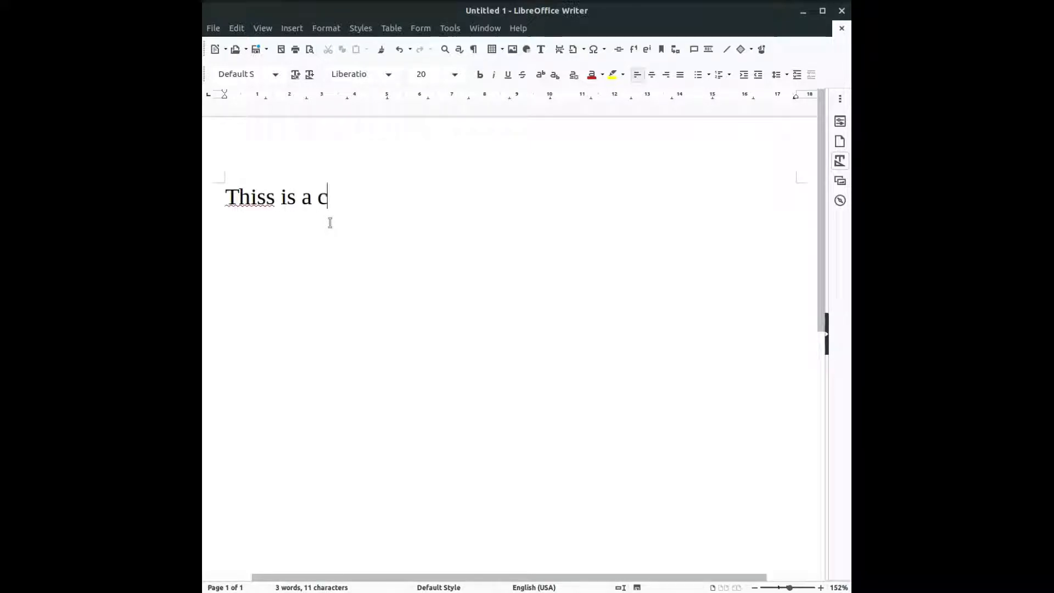
type("ocument.")
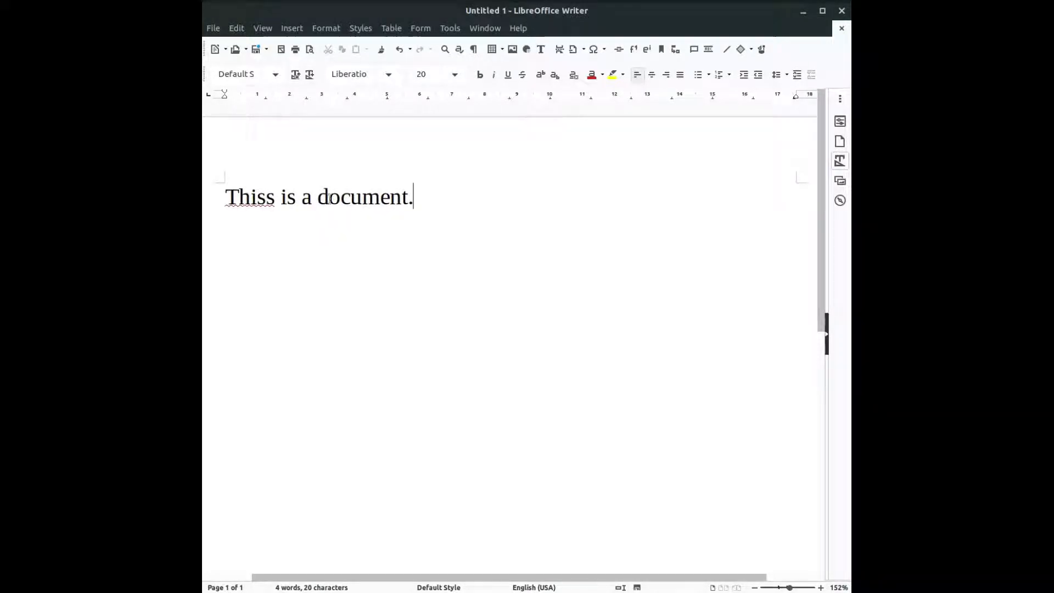
Step: Rewrite the last word so the sentence reads 'Thiss is a kocument.'
left_click(407, 196)
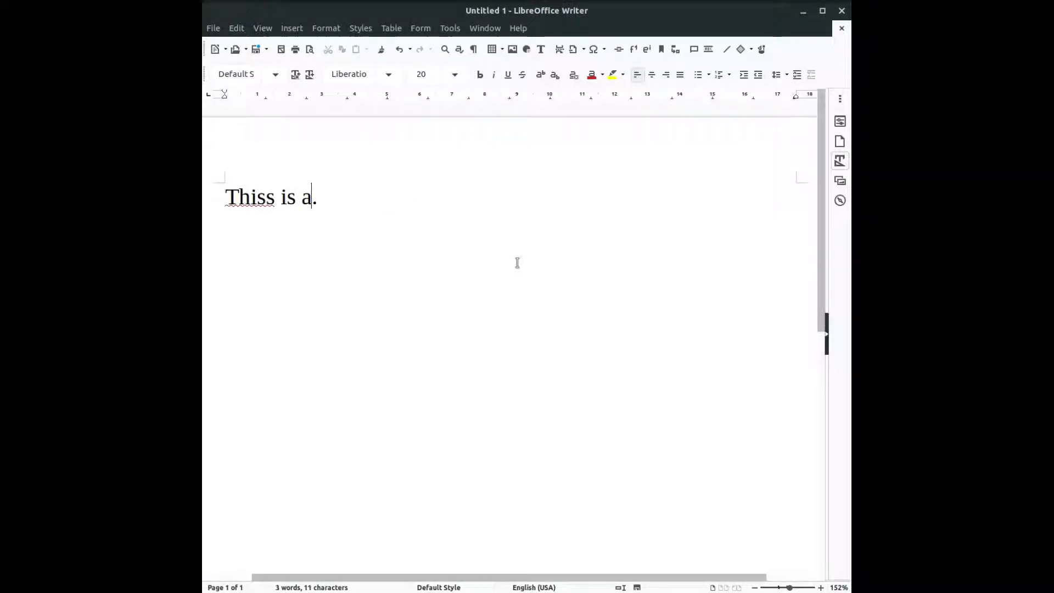
type("kocume")
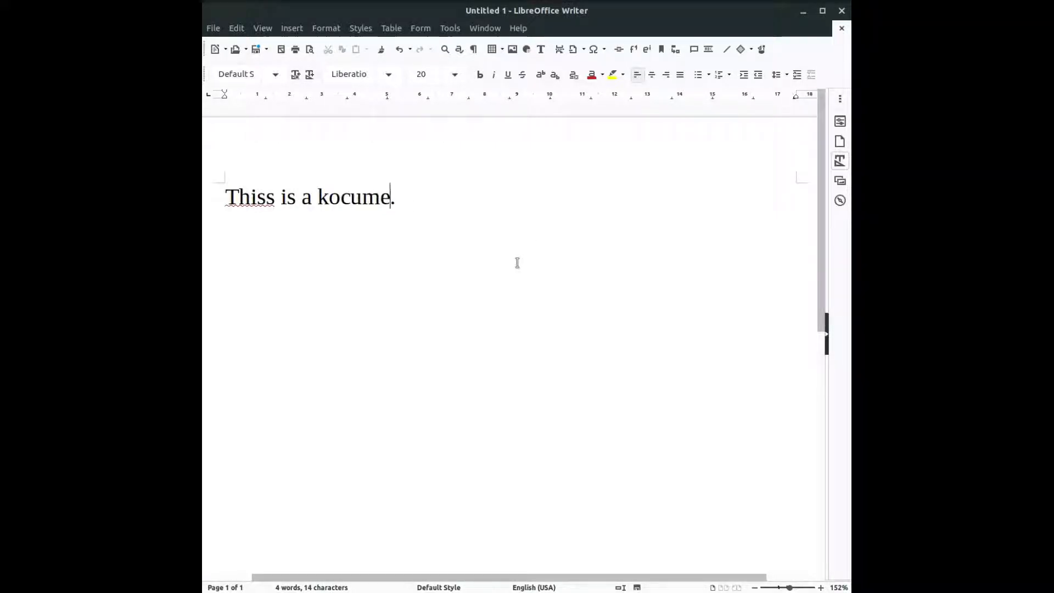
type("nt.")
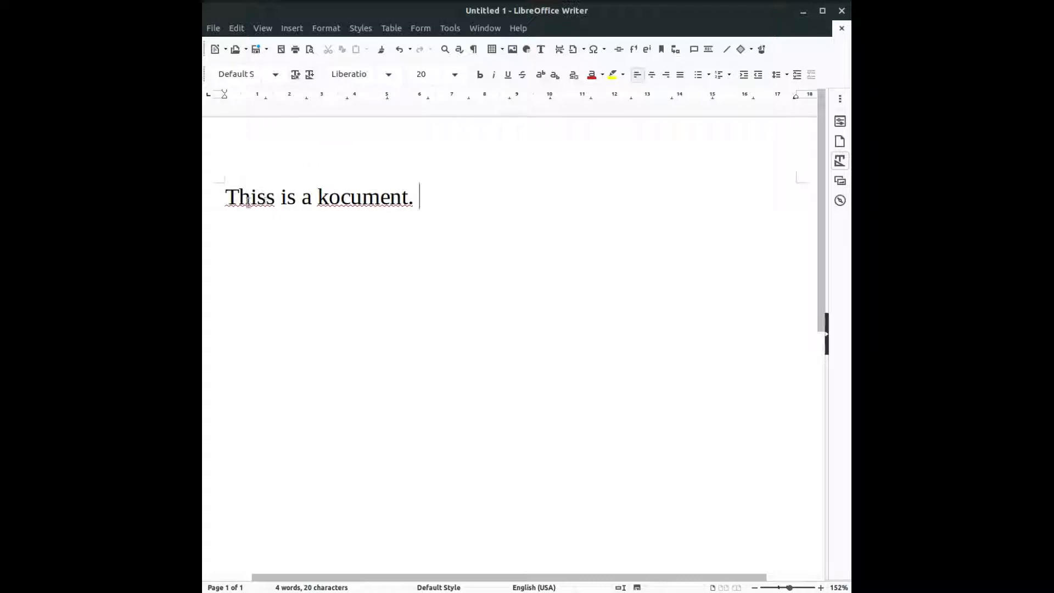
Step: Bring up the spelling suggestions for the misspelled word 'Thiss'
right_click(250, 197)
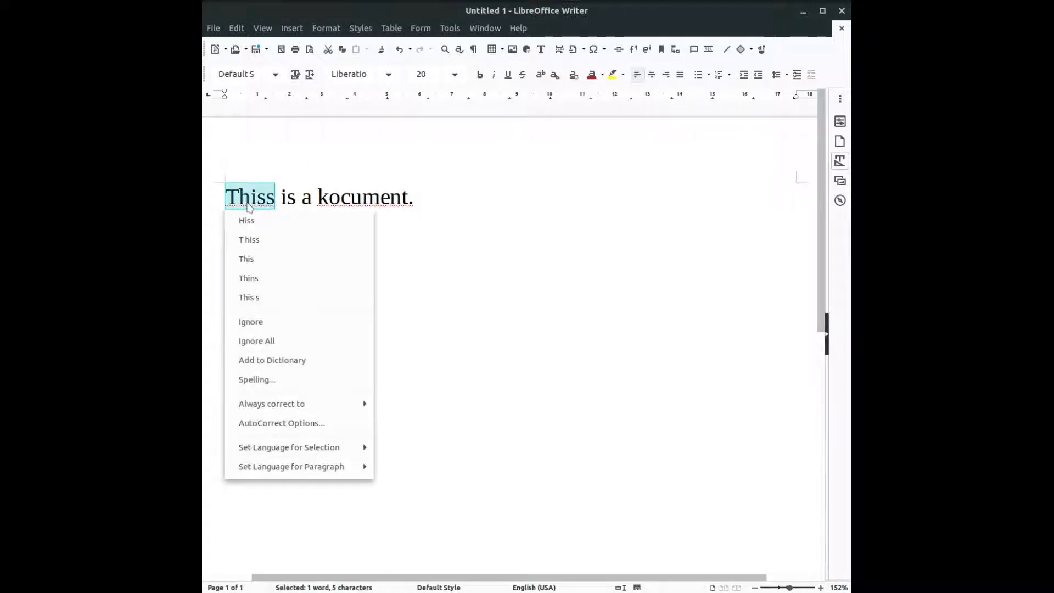
mouse_move(248, 239)
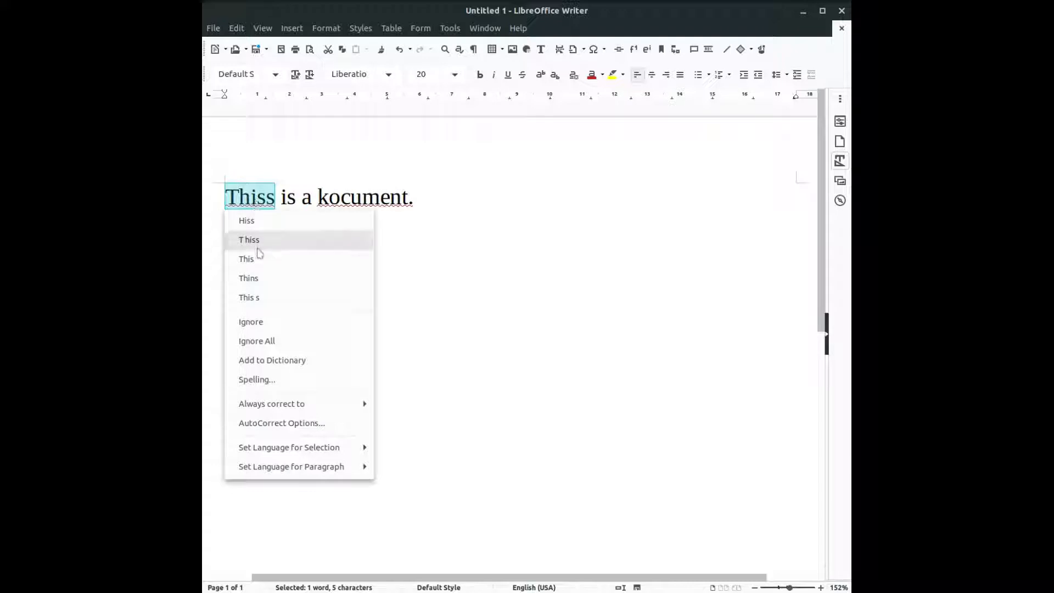
mouse_move(246, 259)
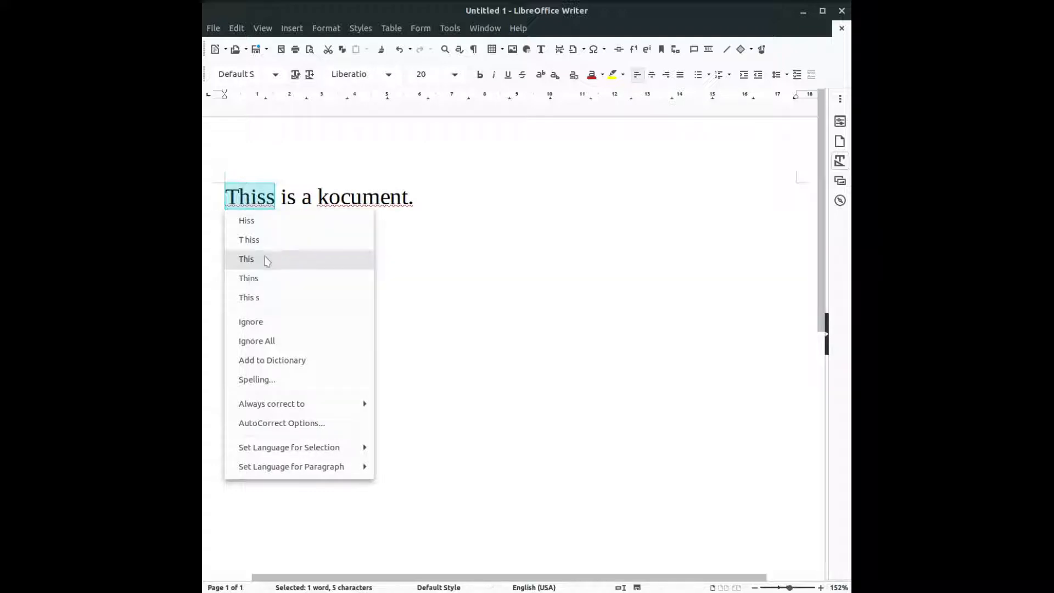
mouse_move(258, 262)
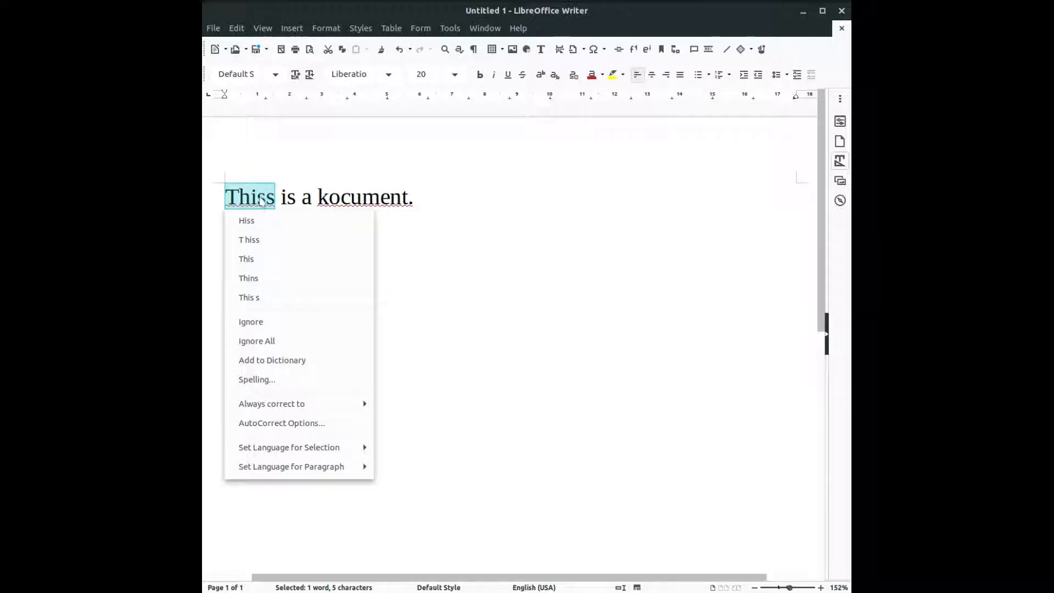
mouse_move(275, 321)
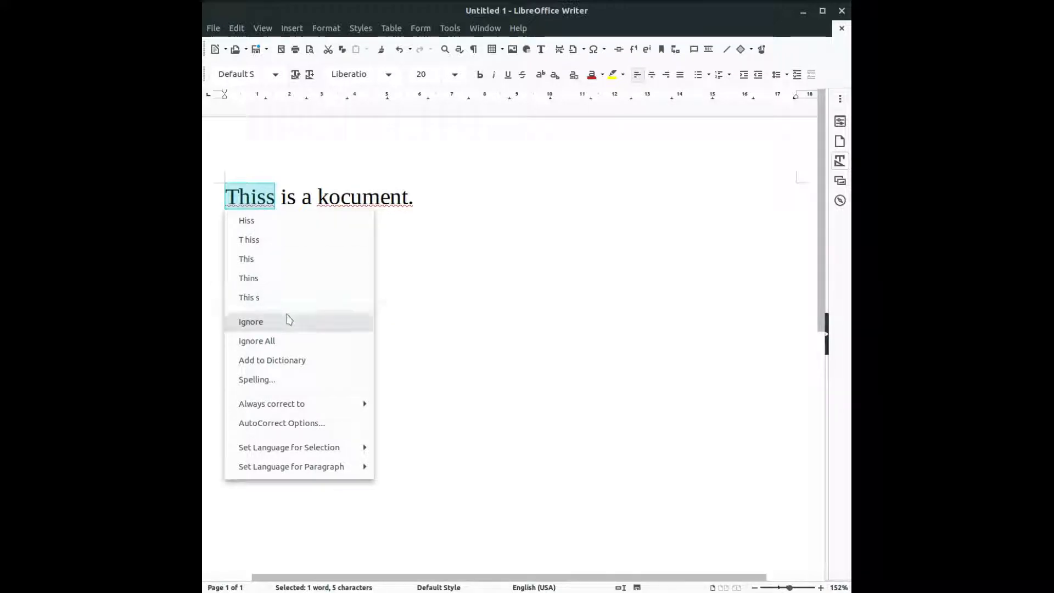
mouse_move(246, 219)
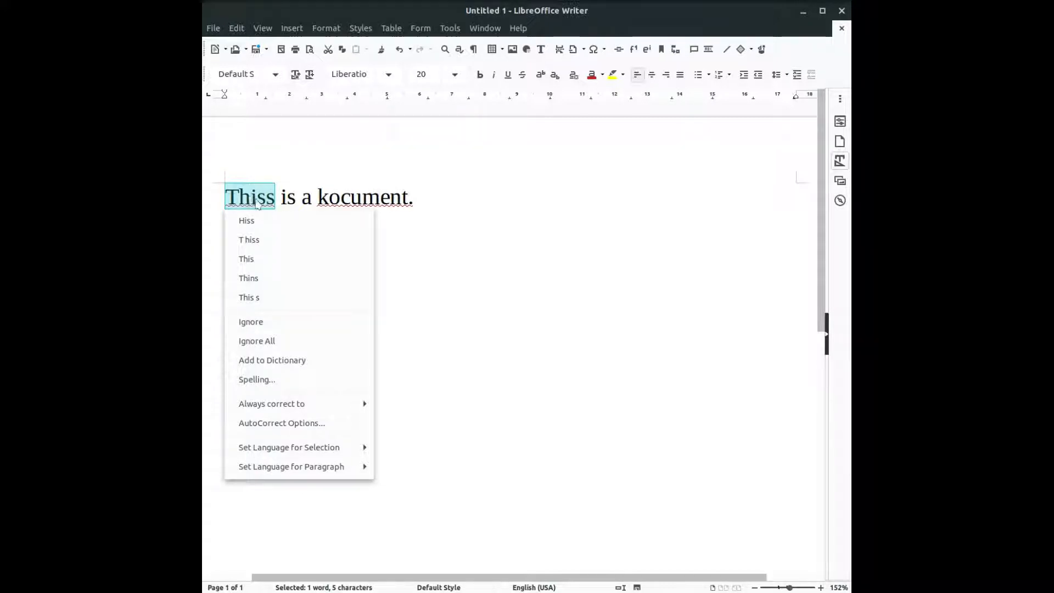
mouse_move(282, 328)
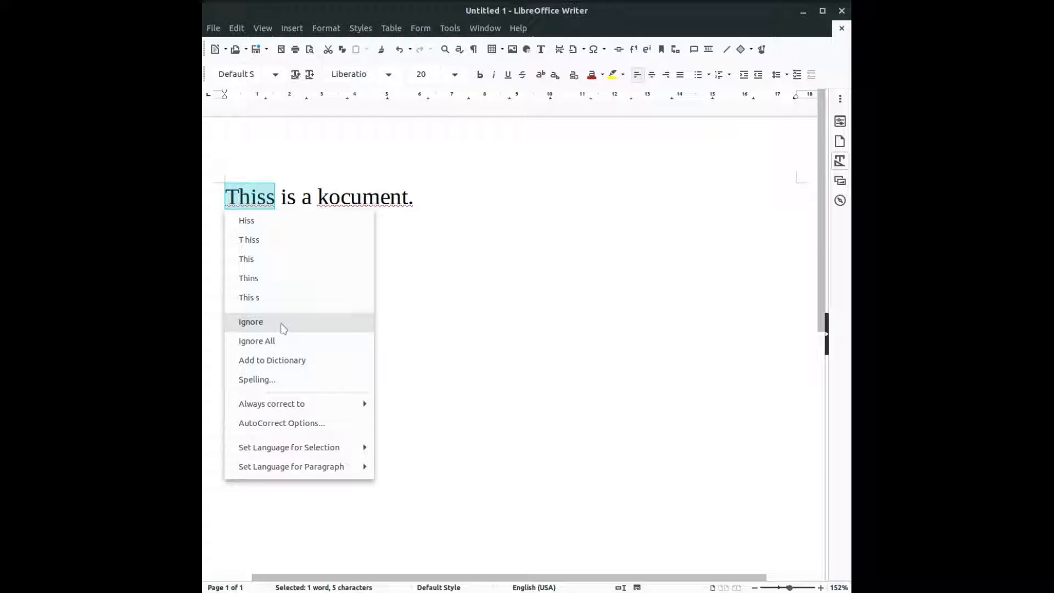
mouse_move(293, 341)
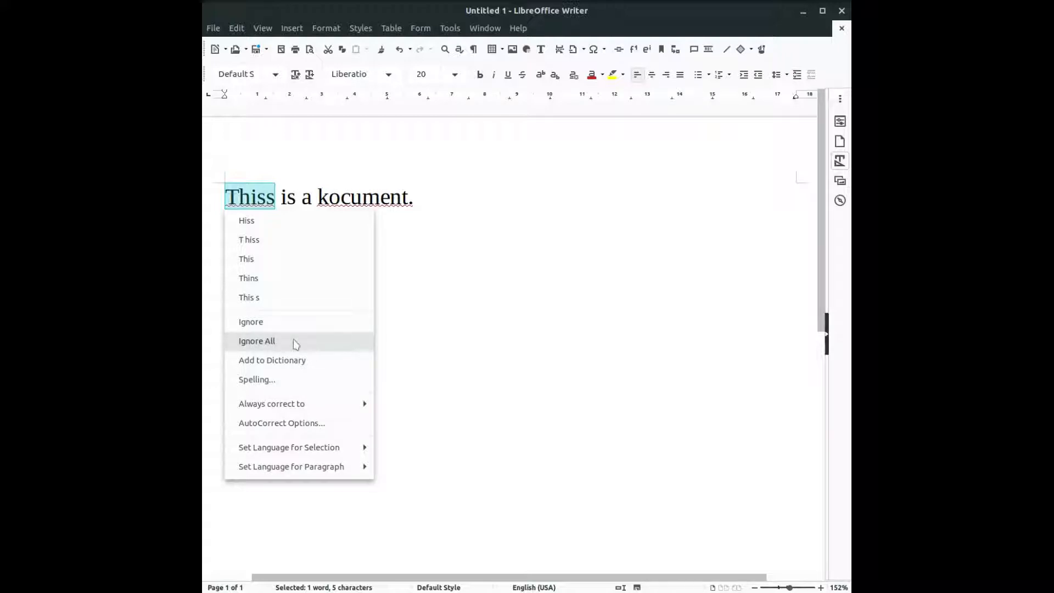
mouse_move(353, 343)
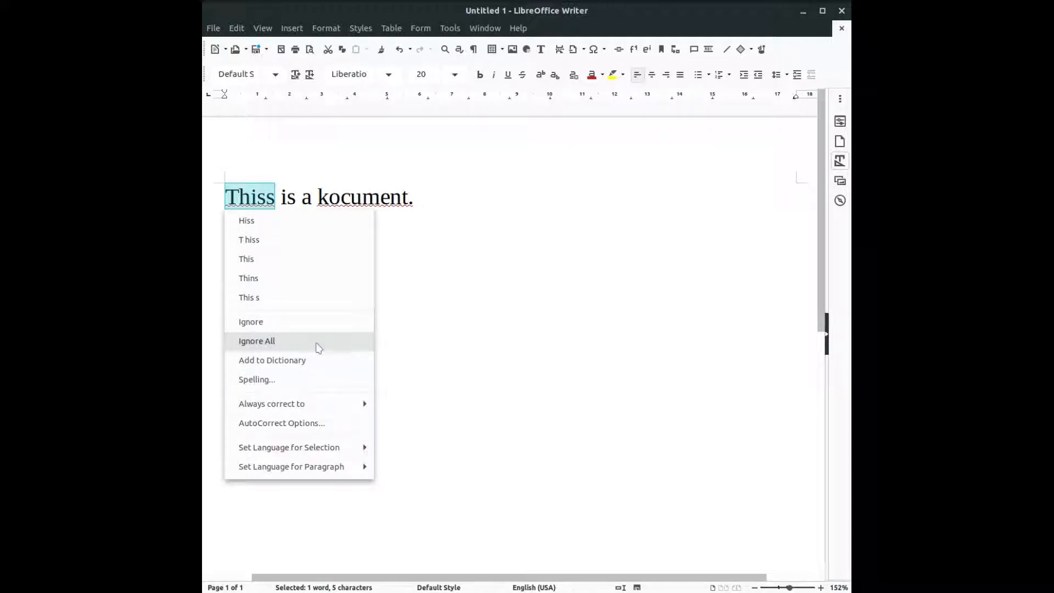
mouse_move(301, 363)
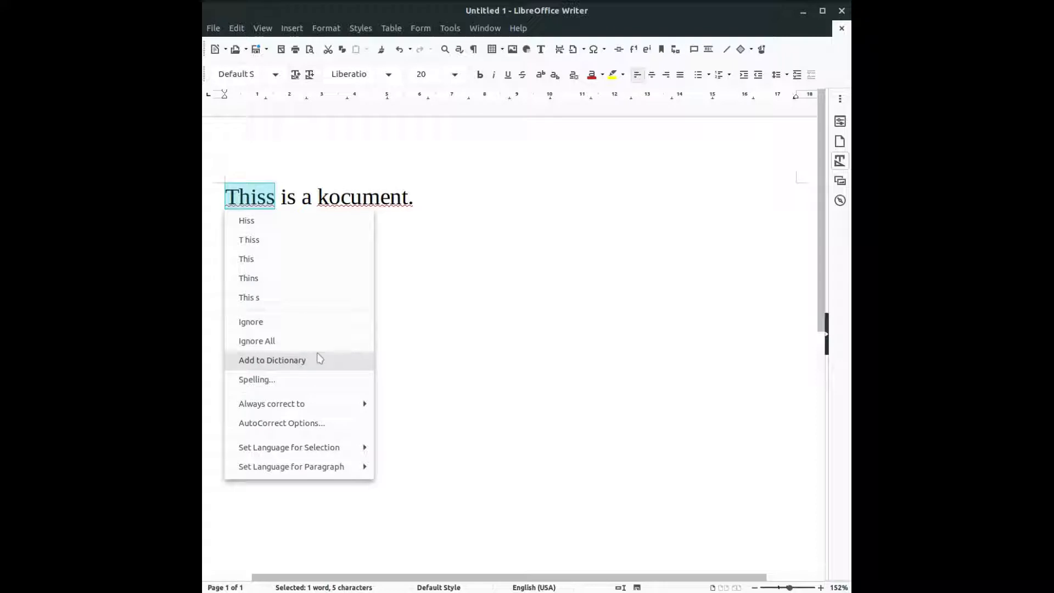
mouse_move(309, 379)
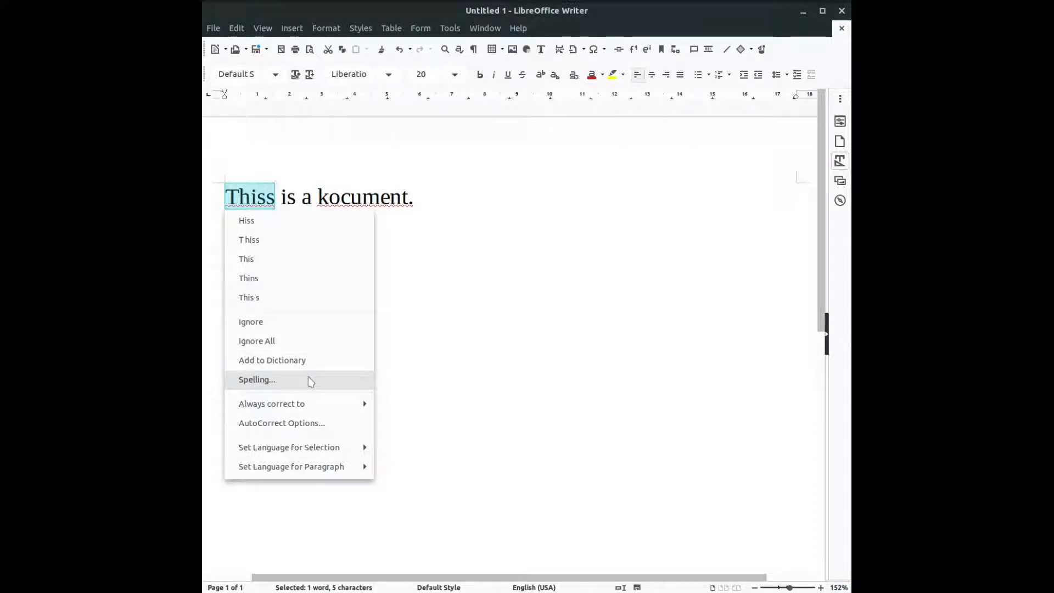
Step: Run the spellcheck, replacing 'Thiss' with 'This' and 'kocument' with 'document'
left_click(256, 379)
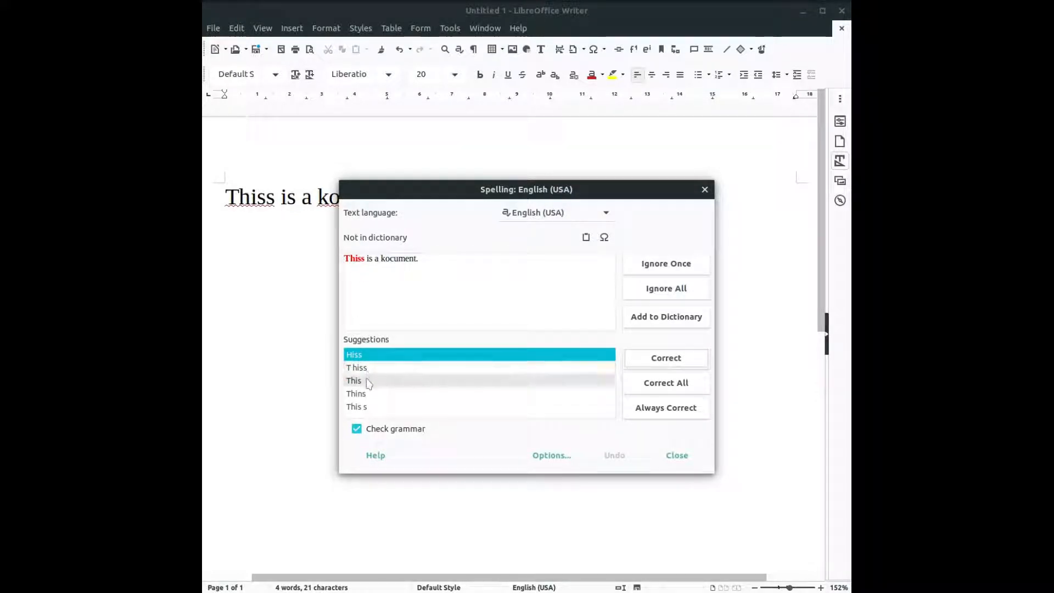
left_click(354, 380)
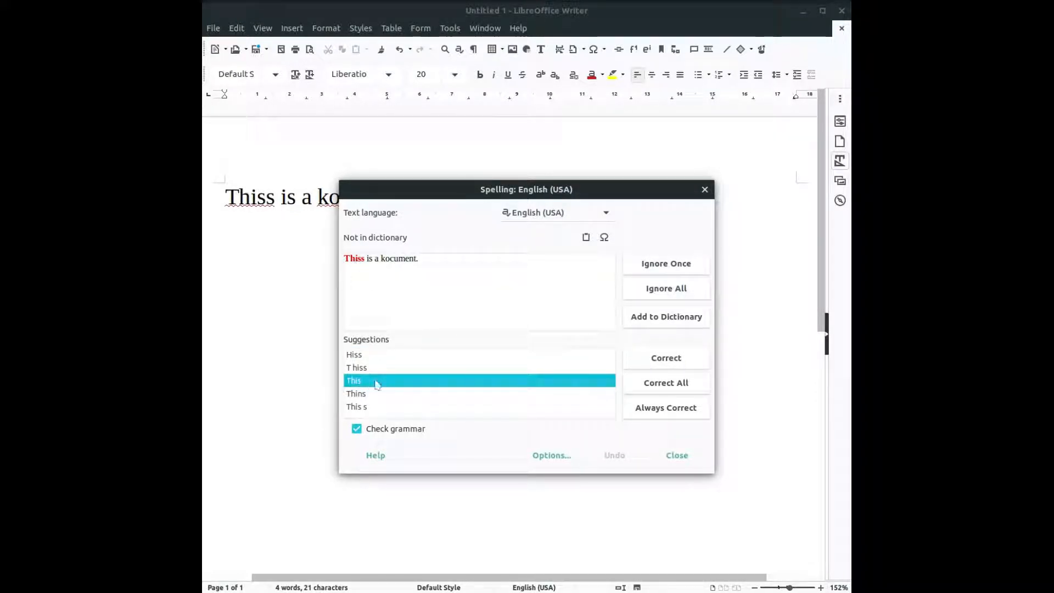
left_click(664, 357)
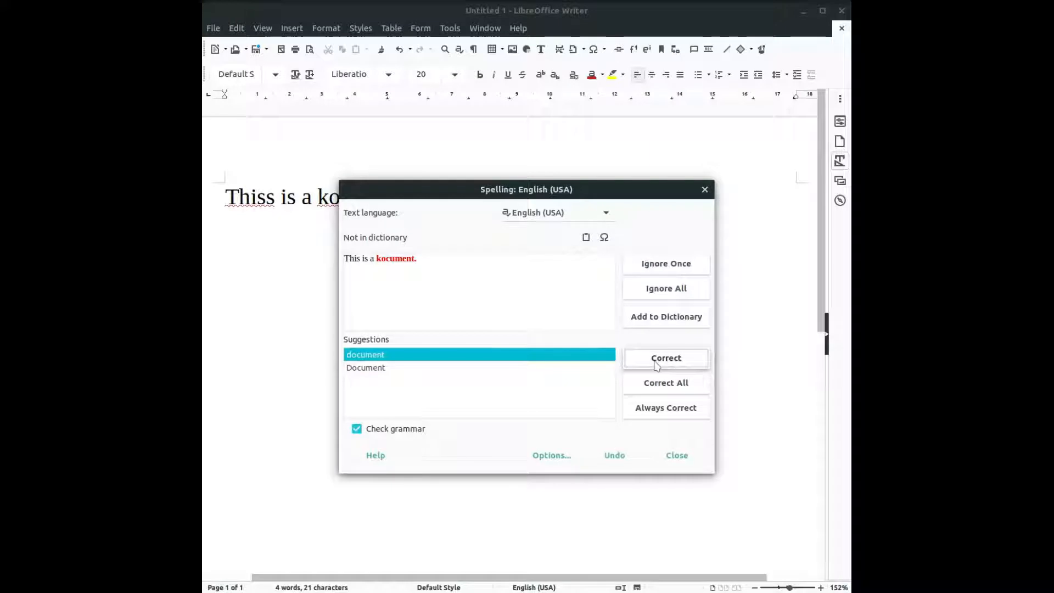
left_click(664, 357)
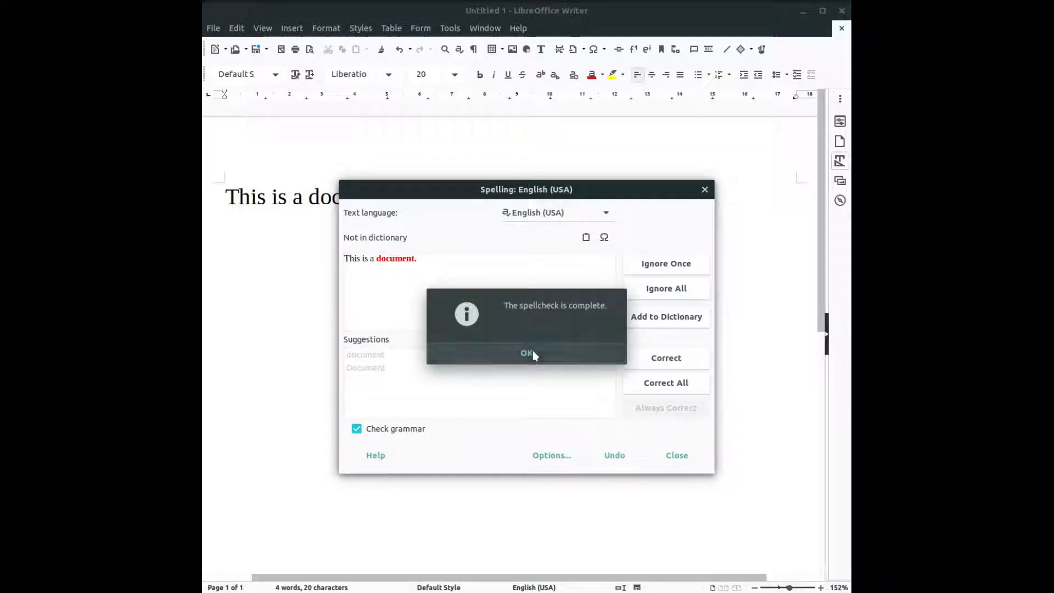
left_click(526, 352)
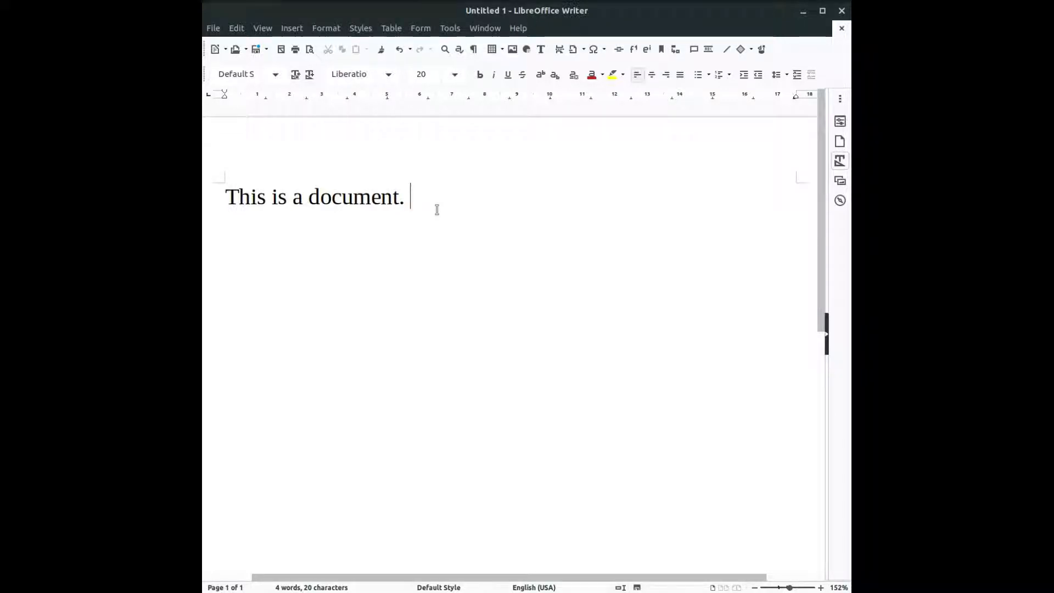
Step: Add 'Another kocument' and correct it to 'document' via the spelling suggestions
type("Another")
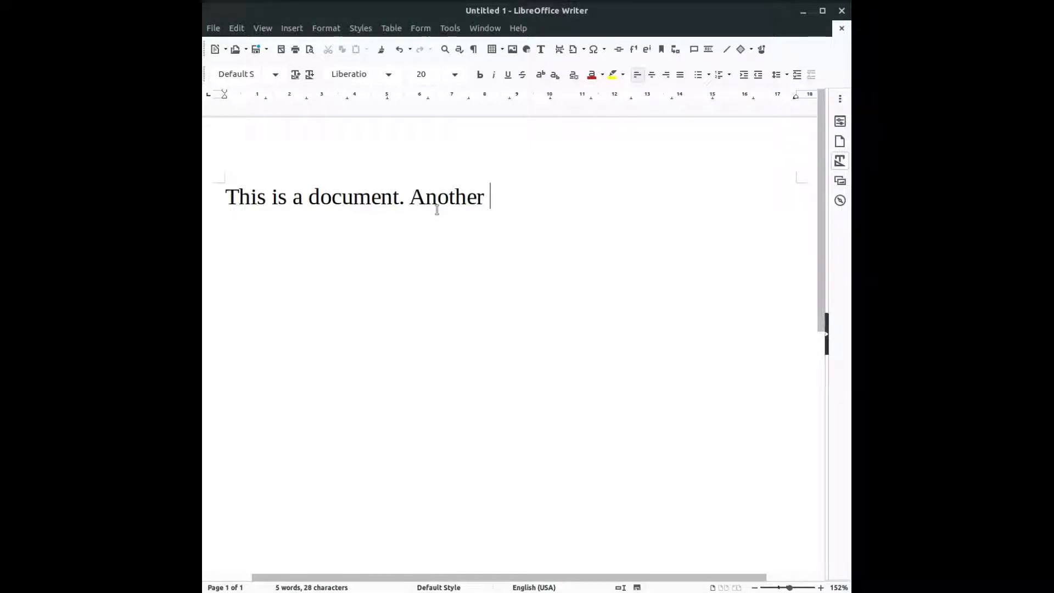
type("kocument")
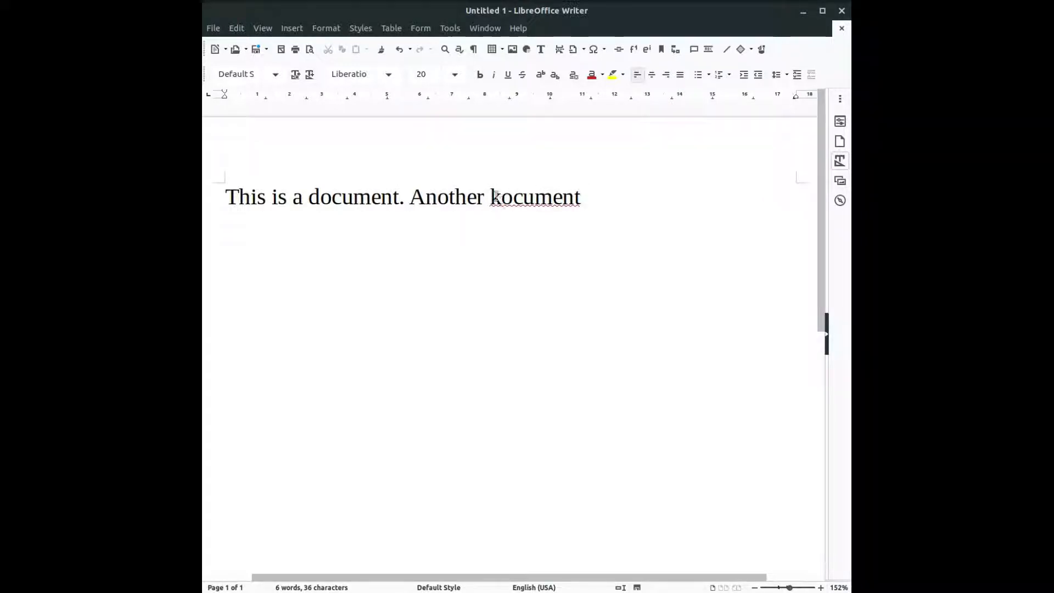
right_click(534, 197)
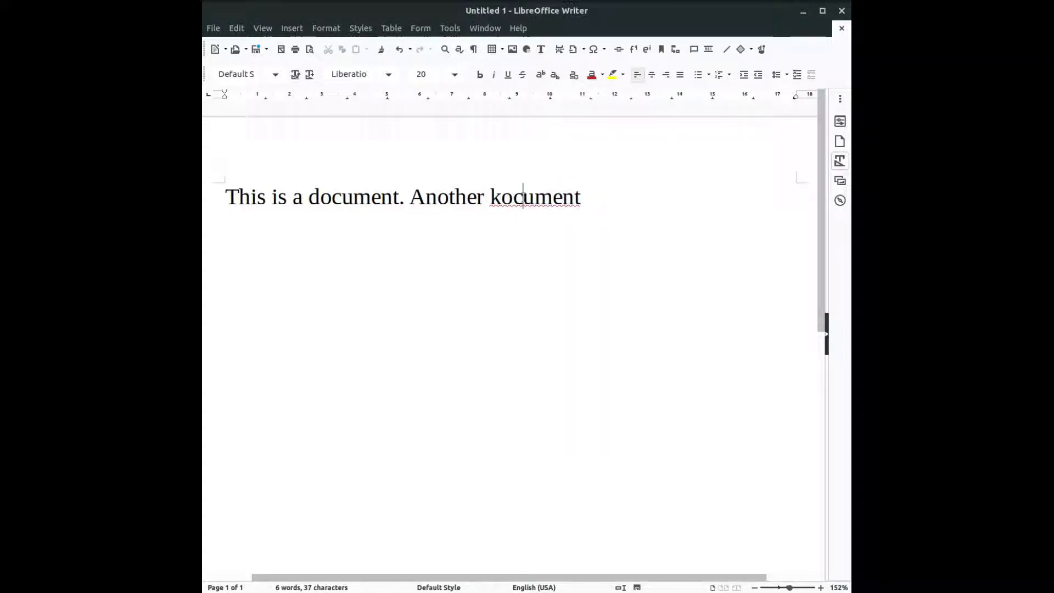
right_click(533, 196)
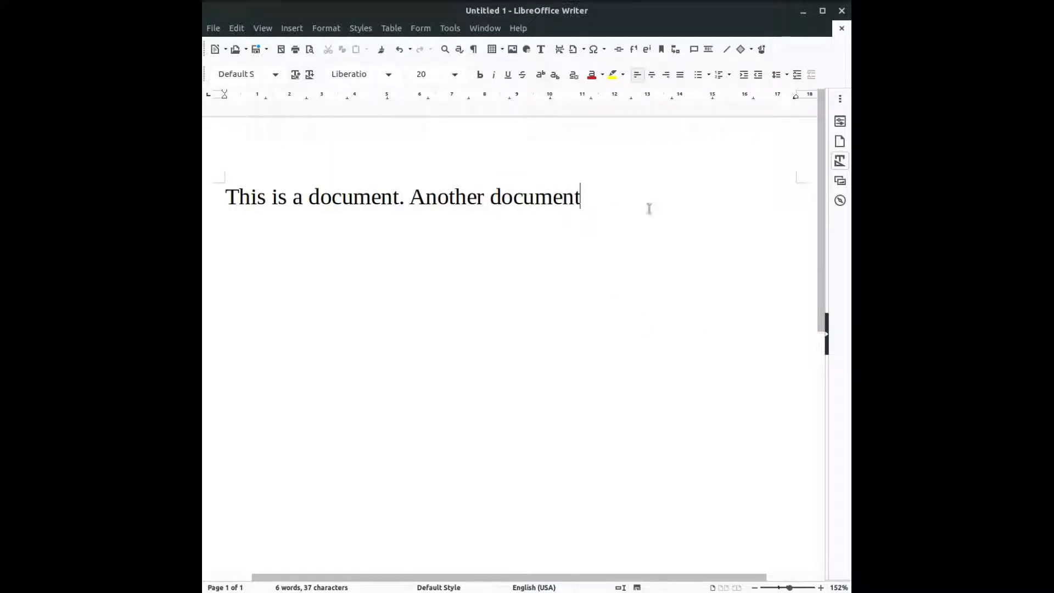
Step: Continue the text with '. And another document here.'
type(". An")
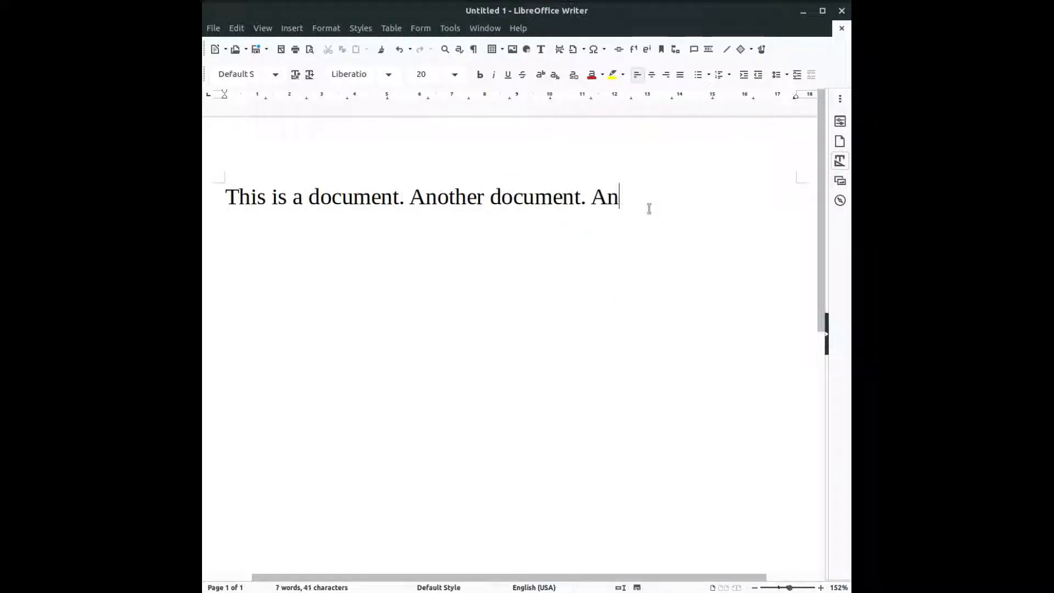
type("d another")
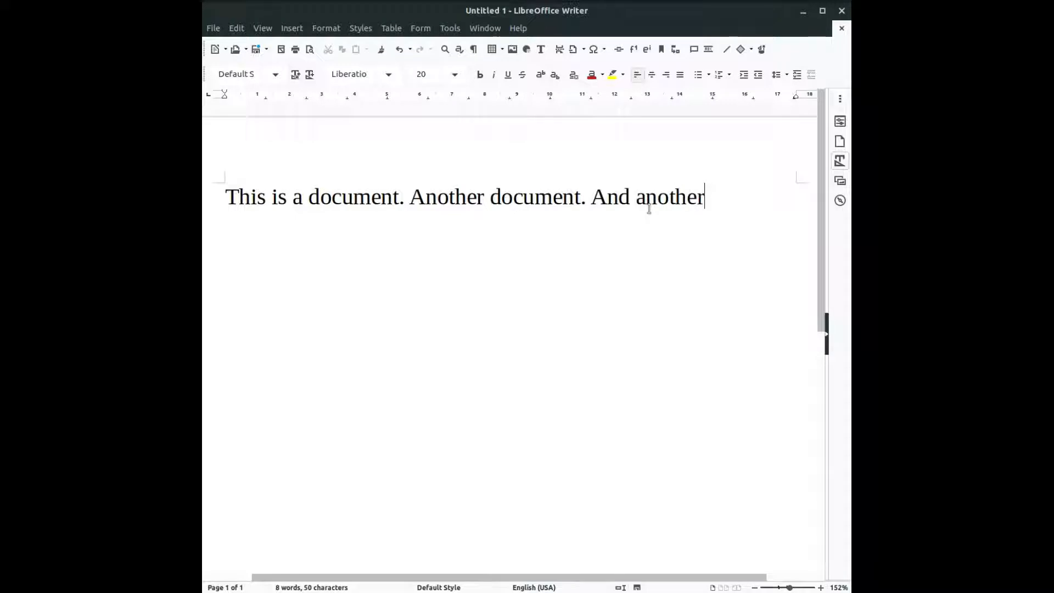
type("kocu")
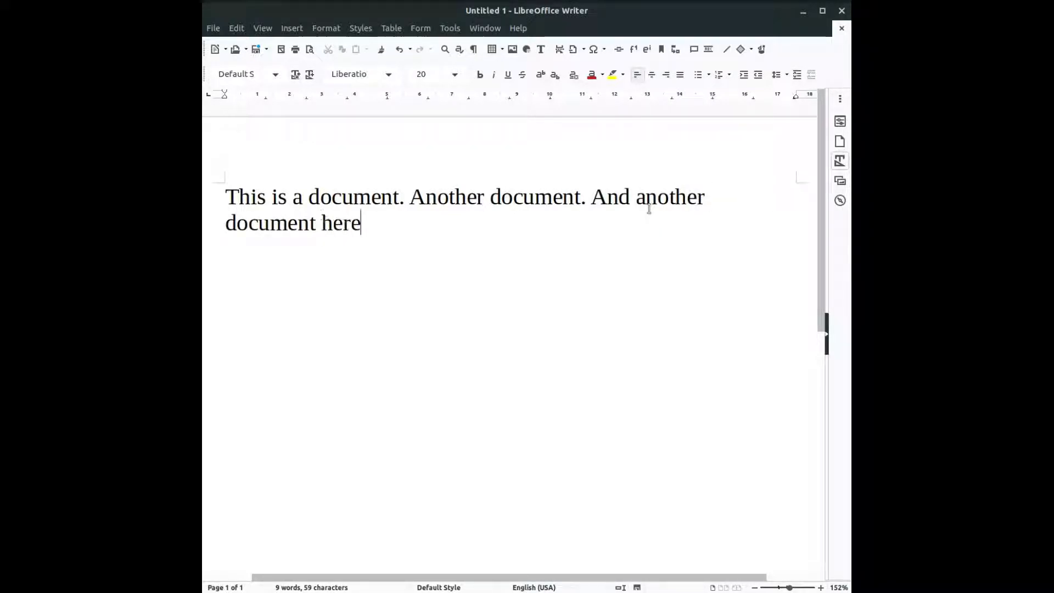
type(".")
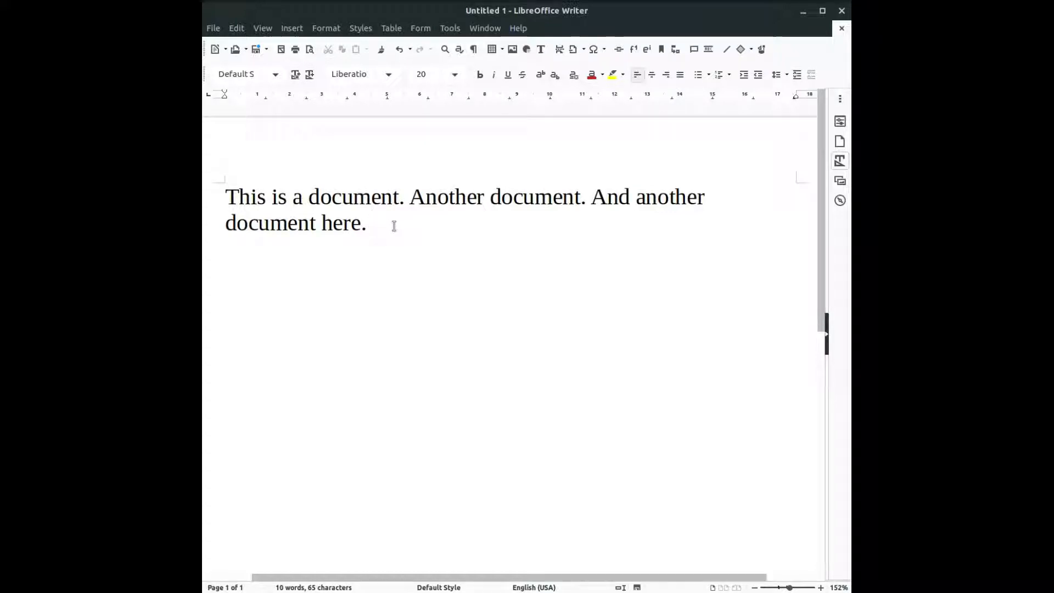
left_click(369, 222)
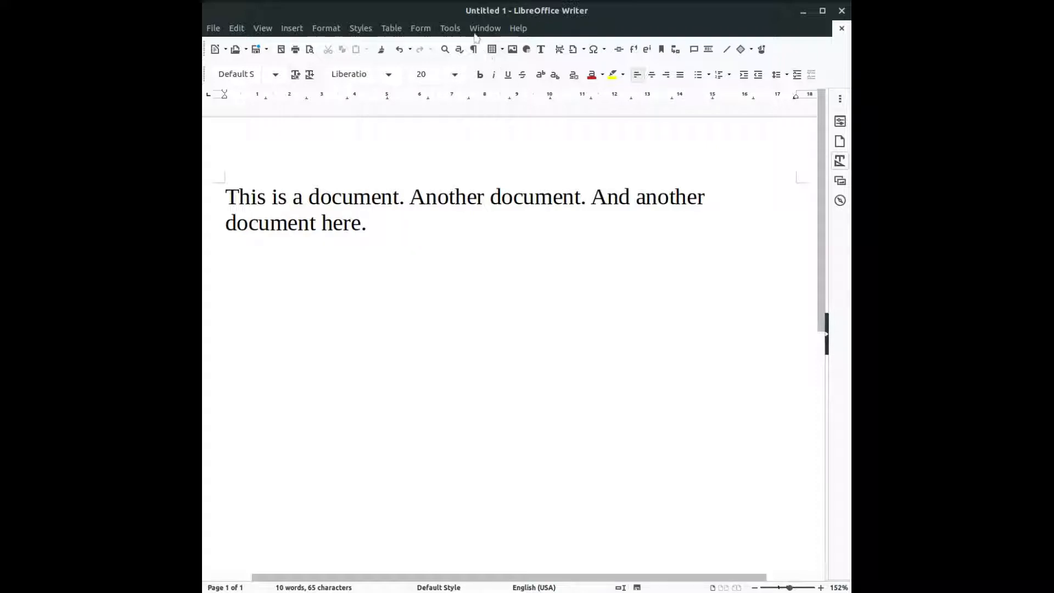
left_click(449, 27)
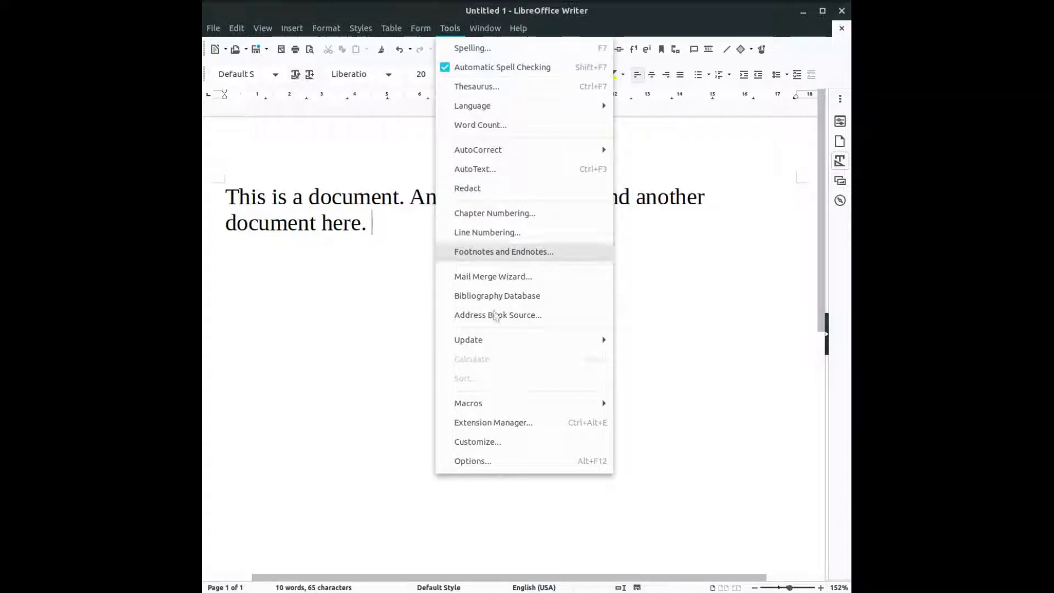
left_click(472, 461)
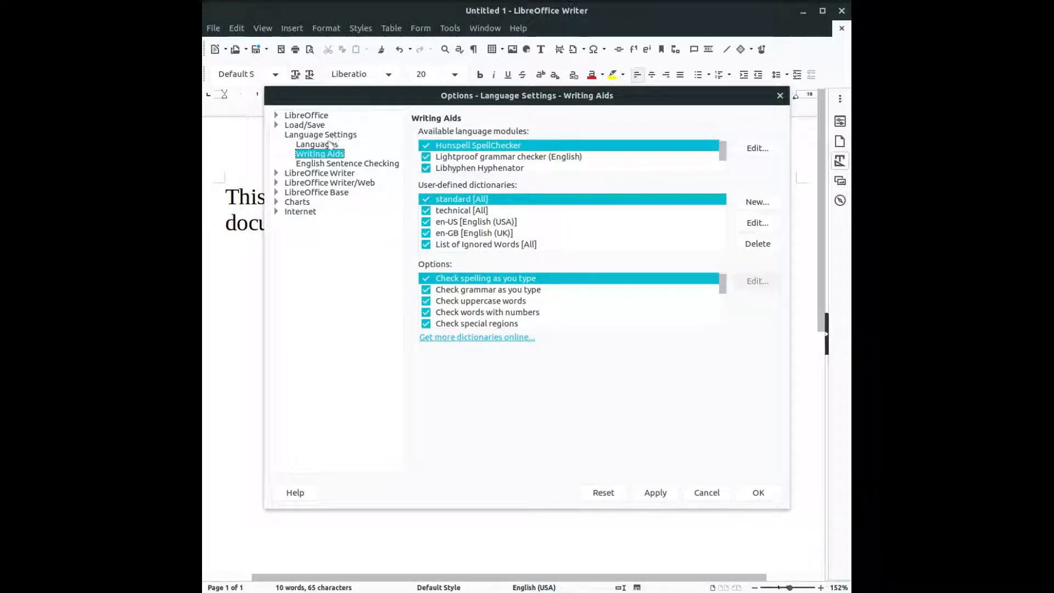
left_click(425, 289)
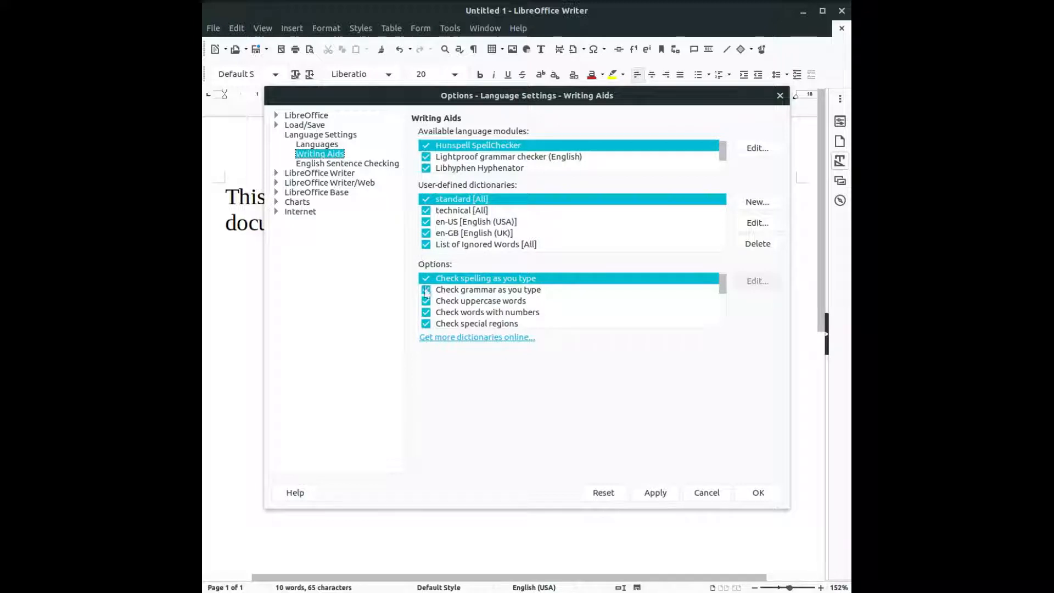
left_click(425, 277)
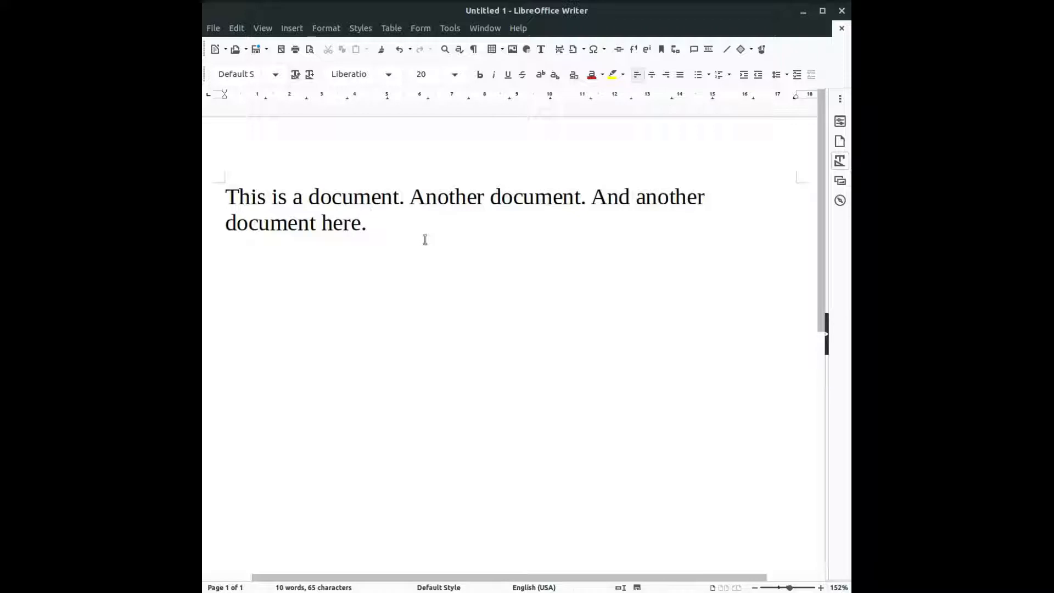
Step: Add the sentence 'This is an document.' after the existing text
left_click(369, 223)
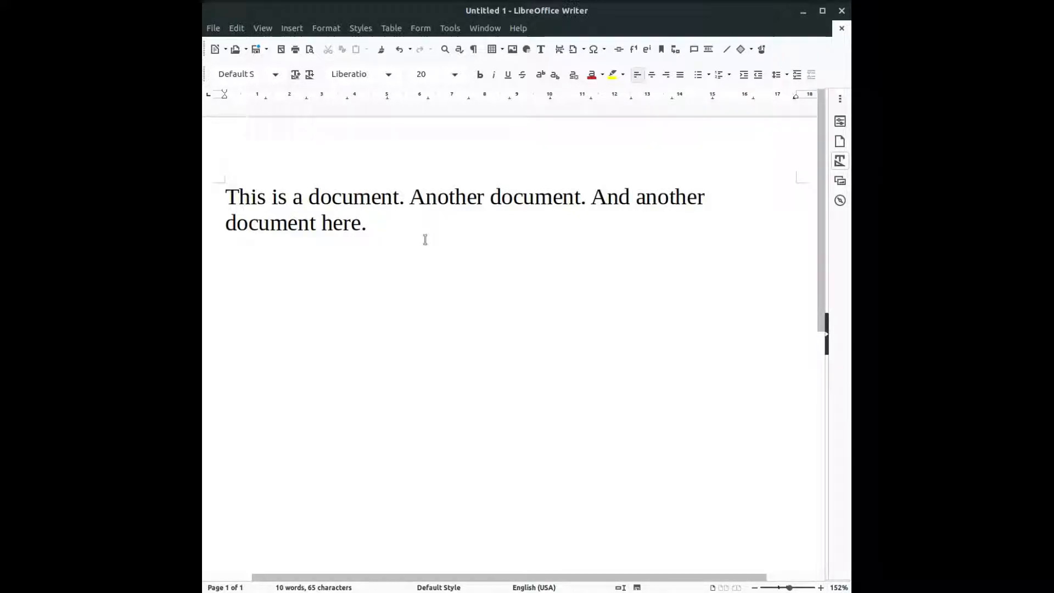
type("This")
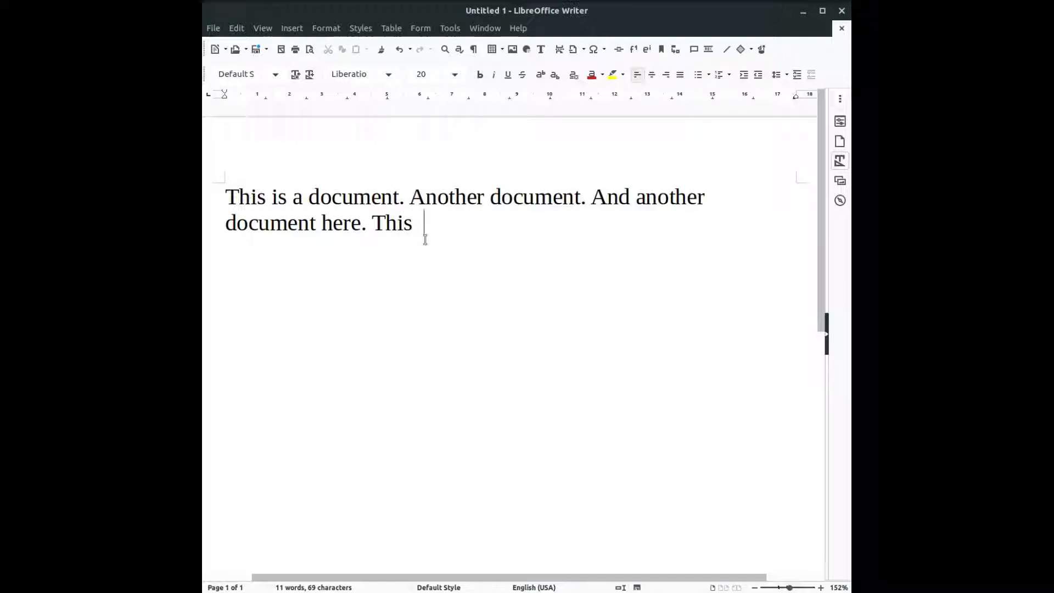
type("is")
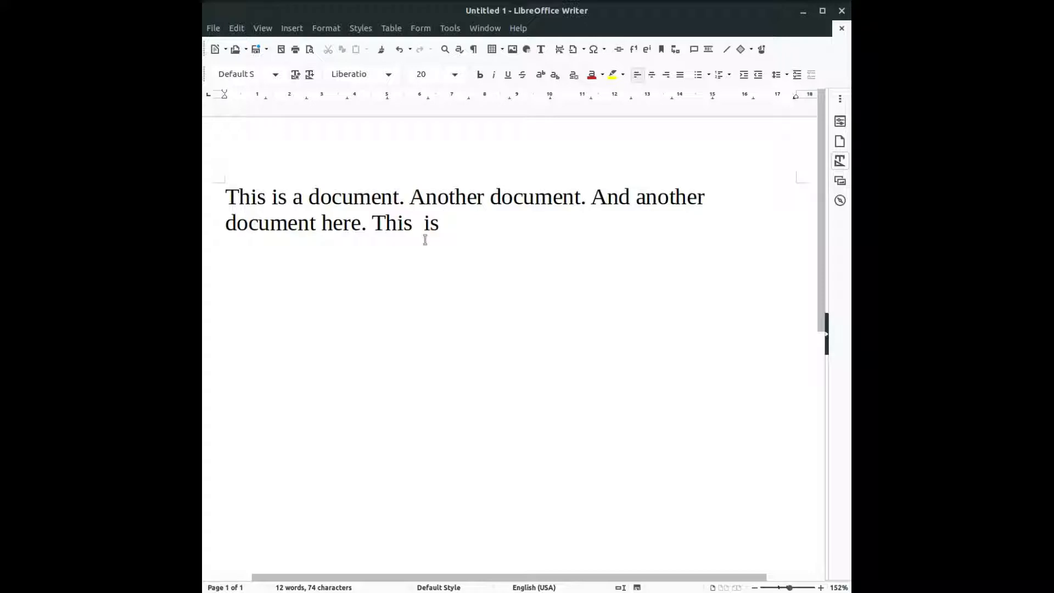
type("an")
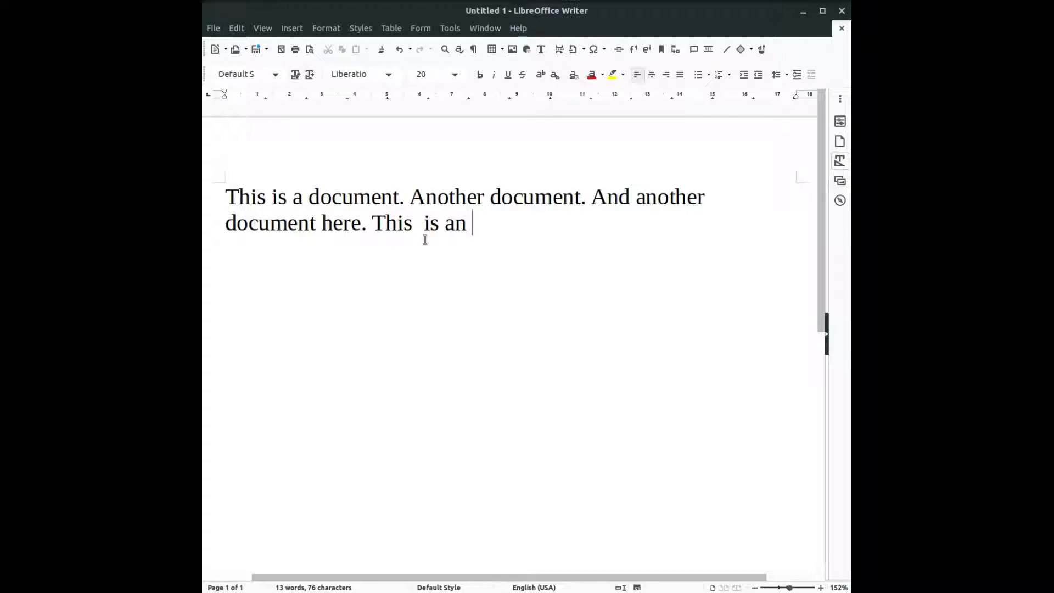
type("do")
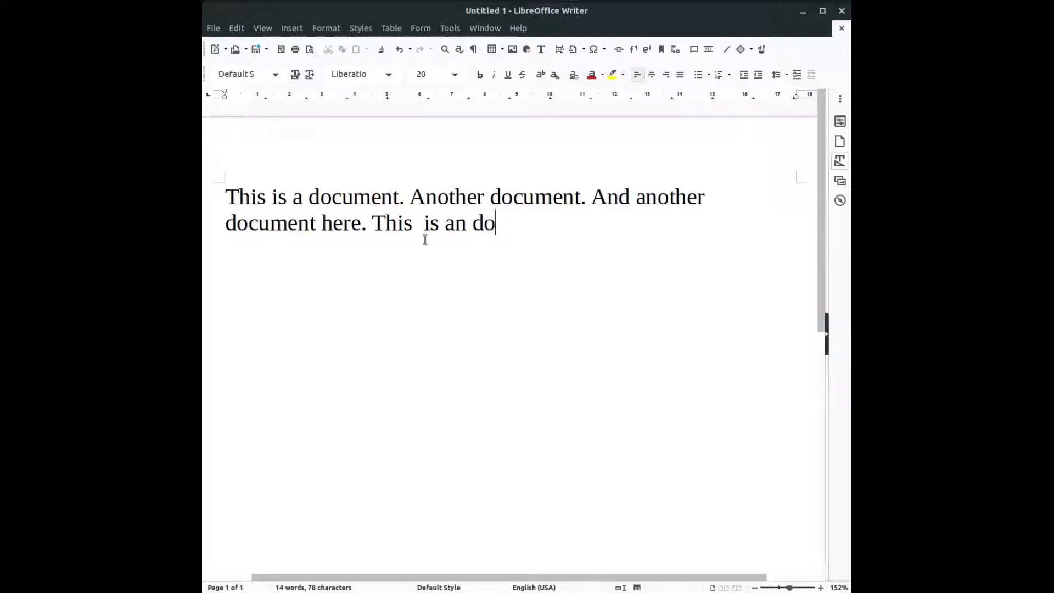
type("cument.")
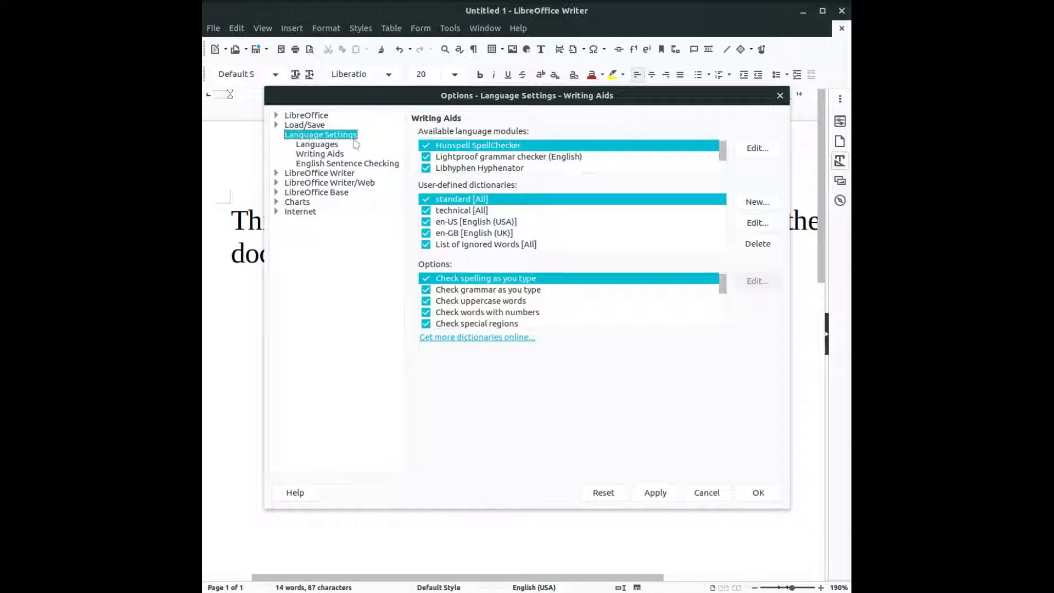
Step: Expand the LibreOffice settings category, then close the Options dialog
left_click(275, 134)
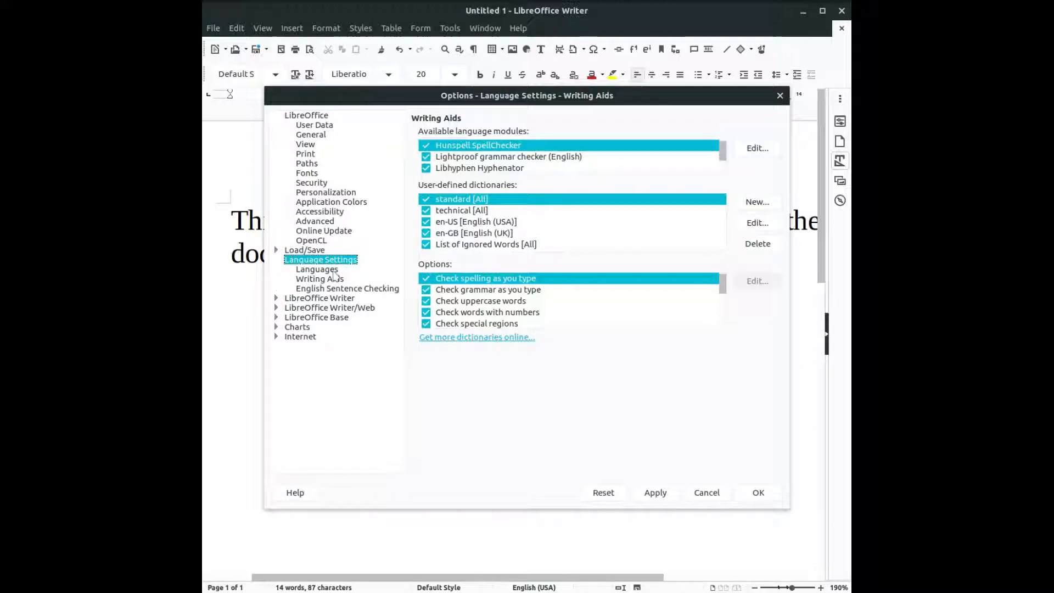
left_click(320, 278)
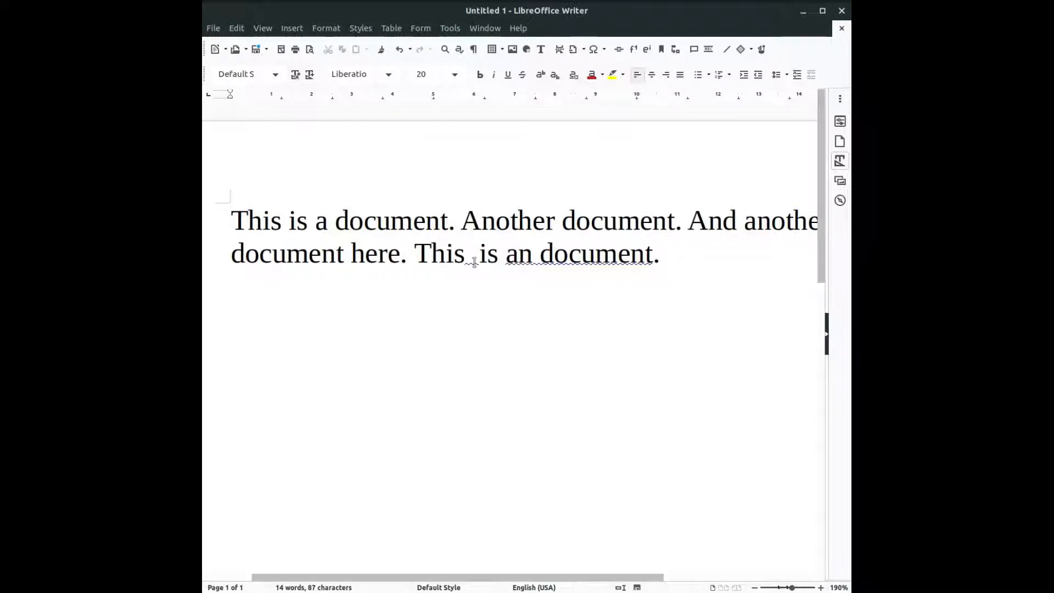
Step: Apply the 'Extra space.' grammar fix between 'This' and 'is'
right_click(472, 254)
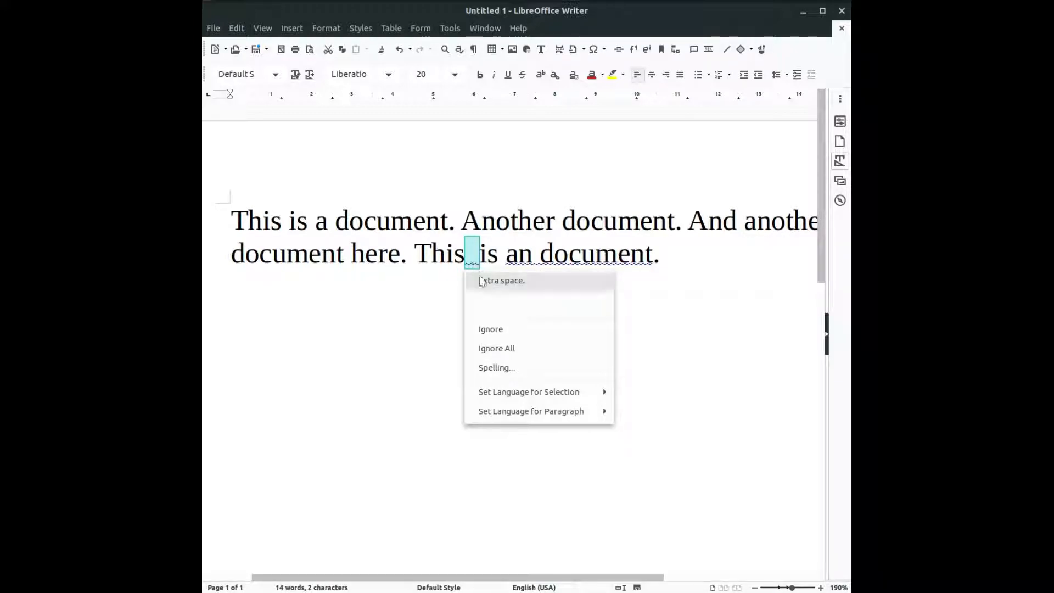
mouse_move(491, 311)
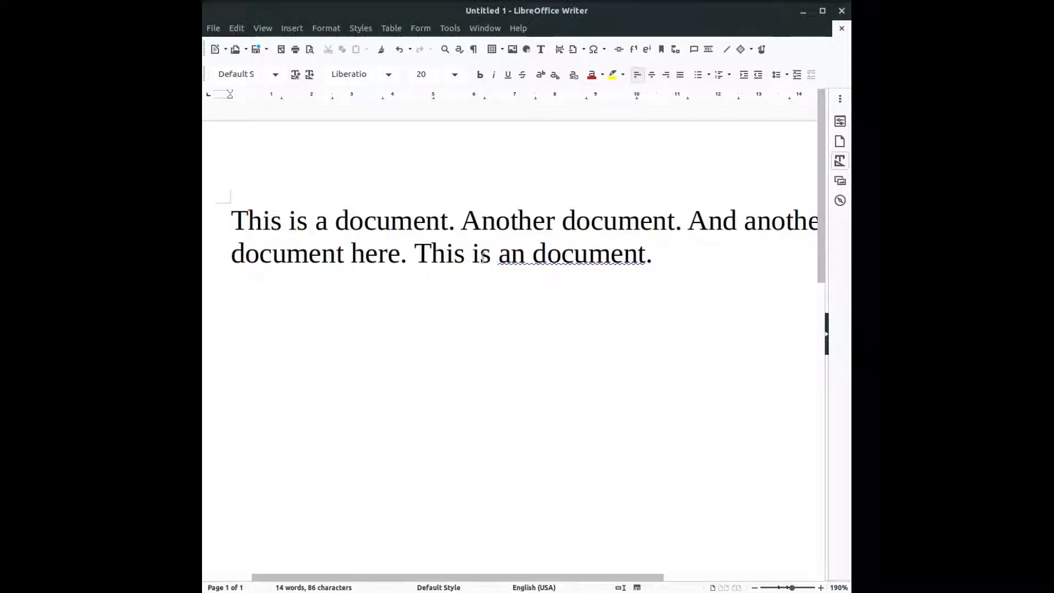
left_click(472, 253)
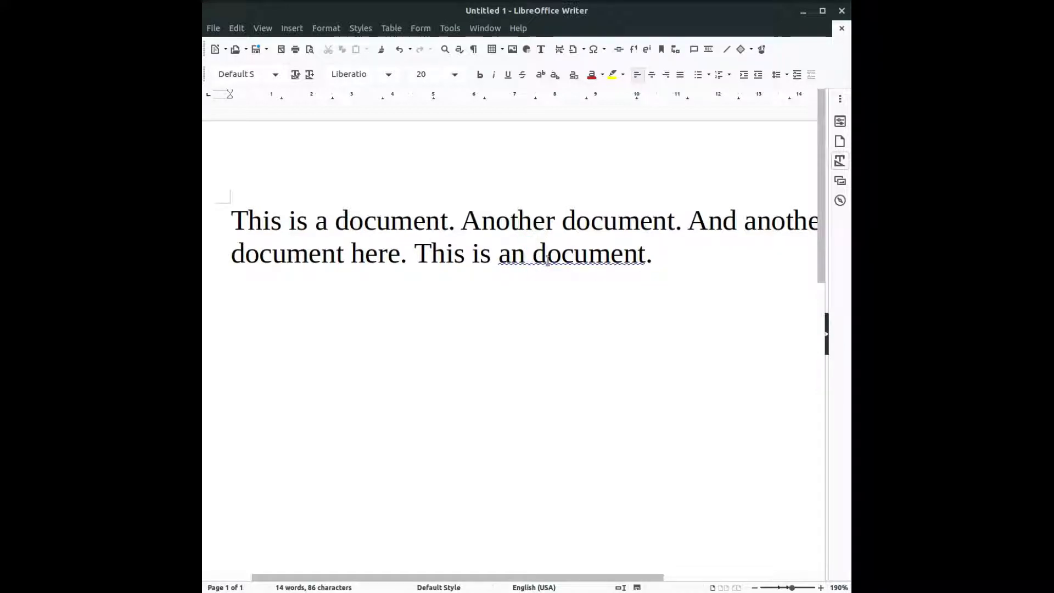
Step: Bring up the grammar suggestions for the bad article in 'an document'
right_click(571, 253)
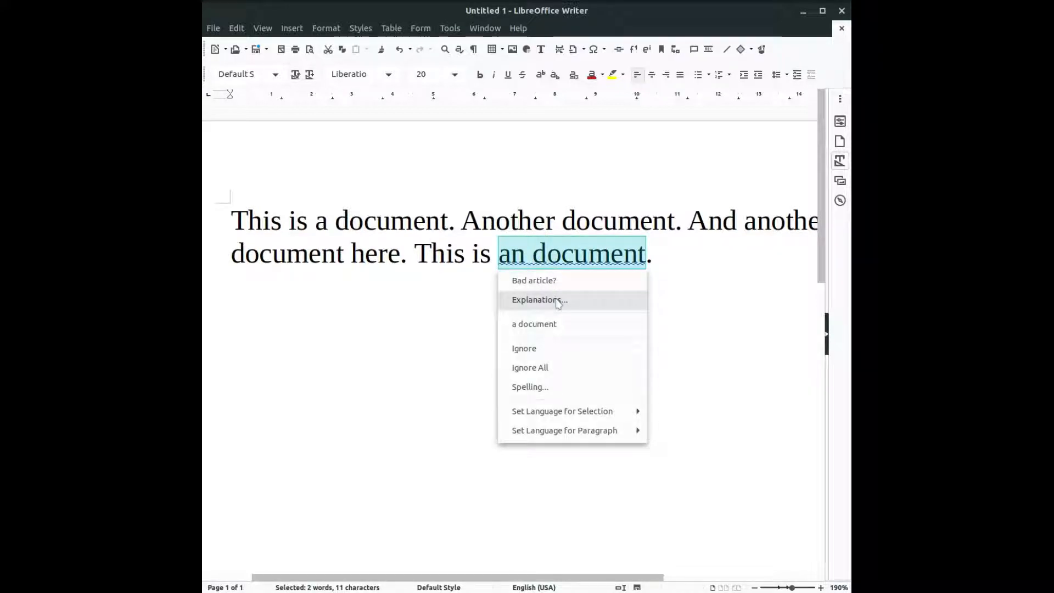
mouse_move(550, 308)
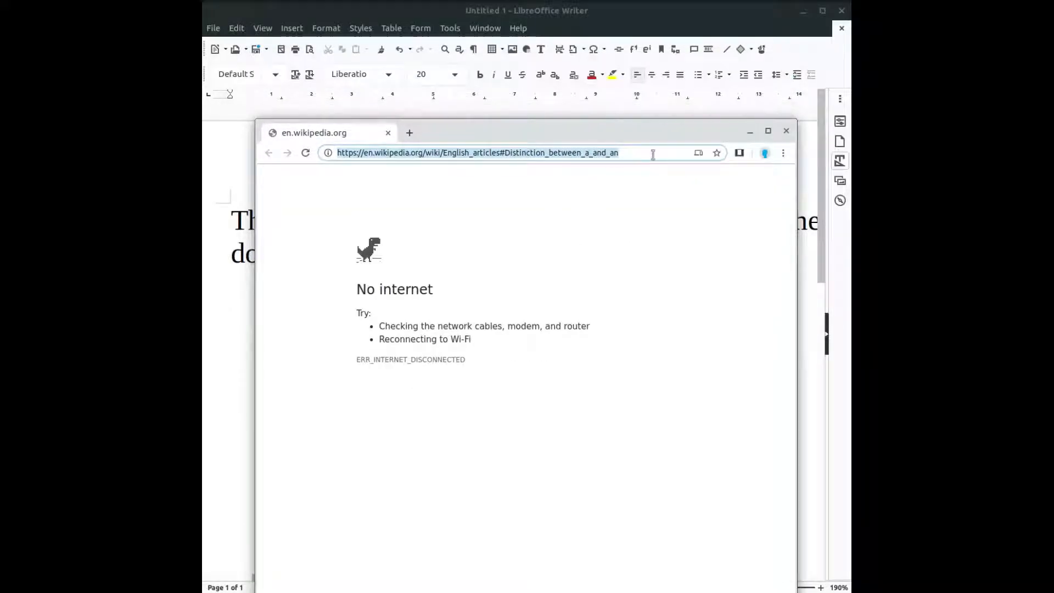
Step: Return to Writer and replace 'an document' with 'a document', ending at the text's end
left_click(785, 131)
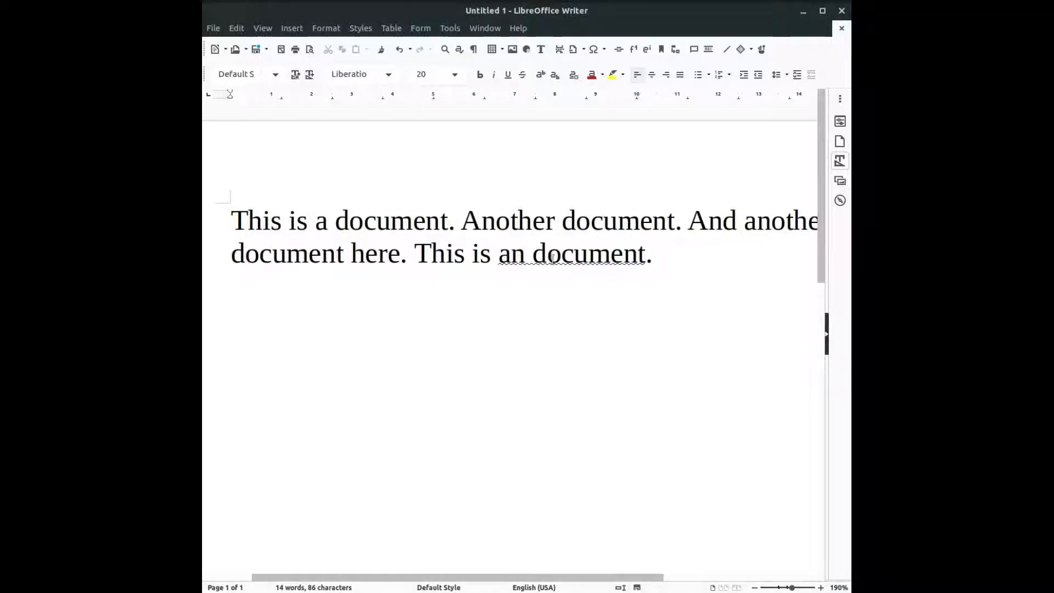
right_click(572, 254)
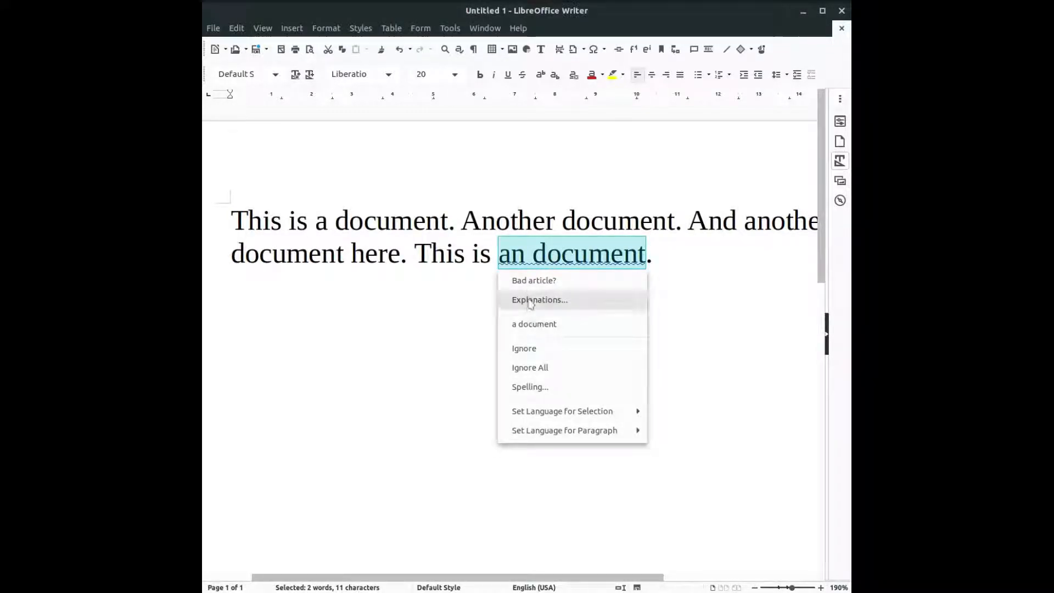
mouse_move(533, 323)
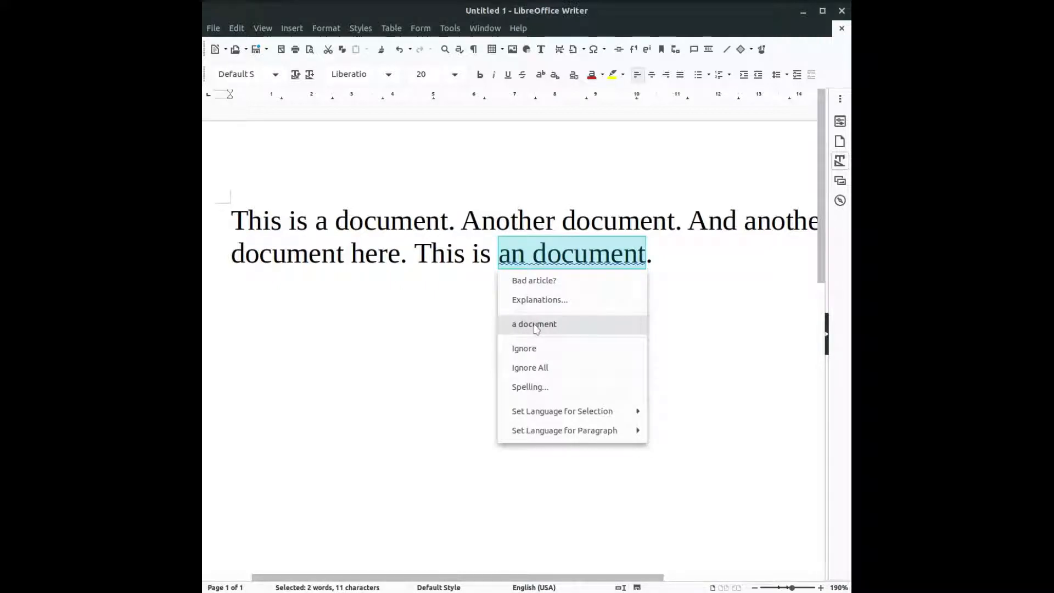
left_click(533, 324)
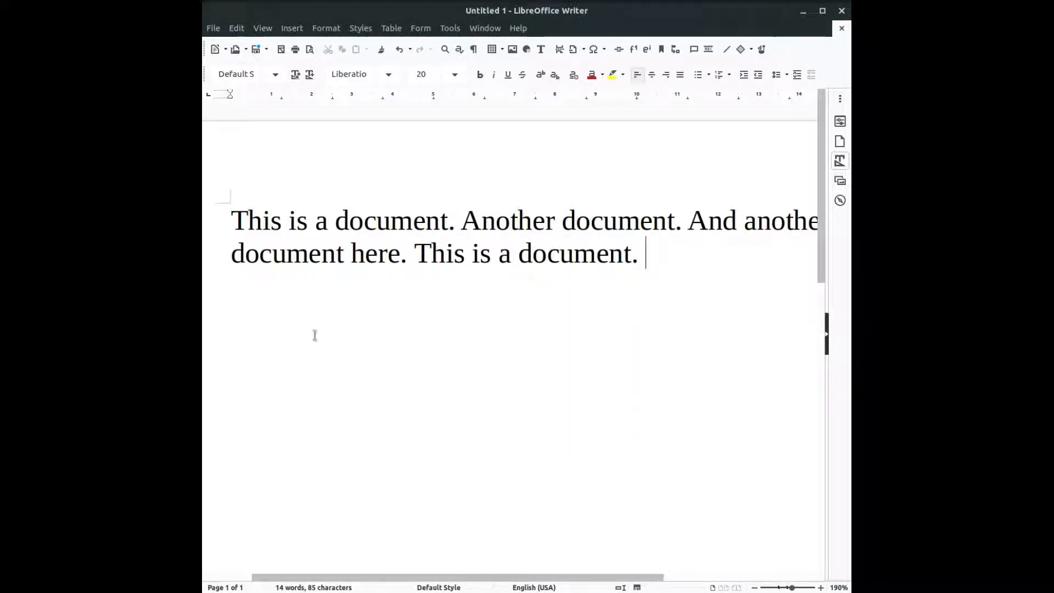
mouse_move(410, 287)
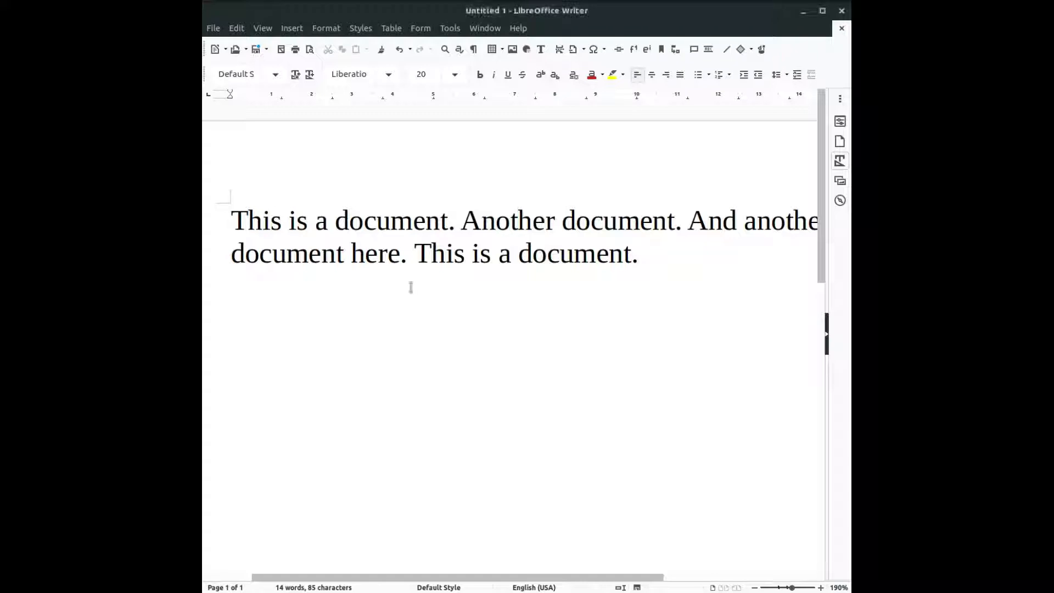
left_click(450, 28)
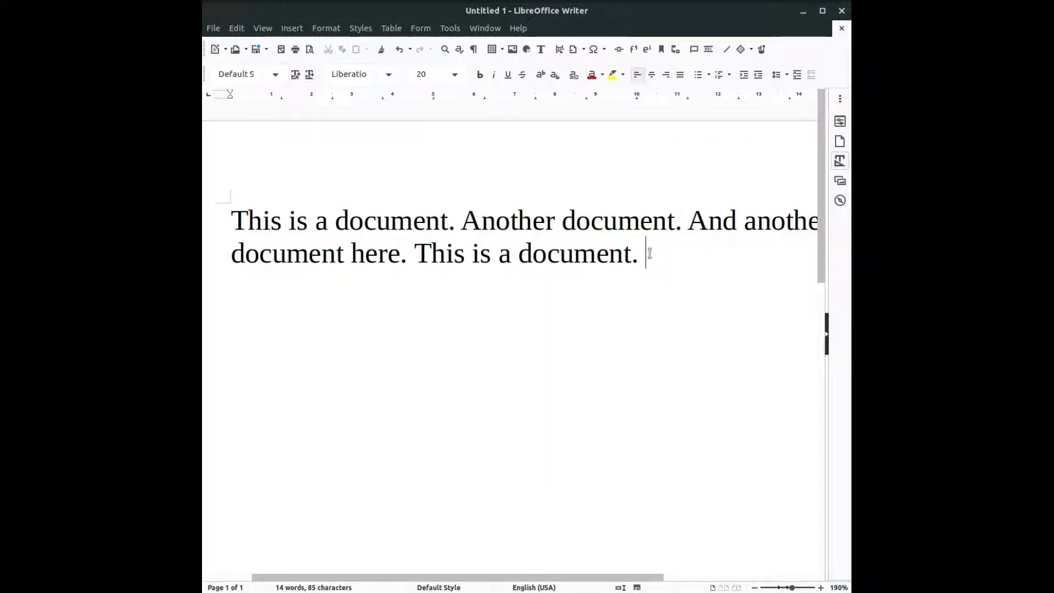
left_click(449, 28)
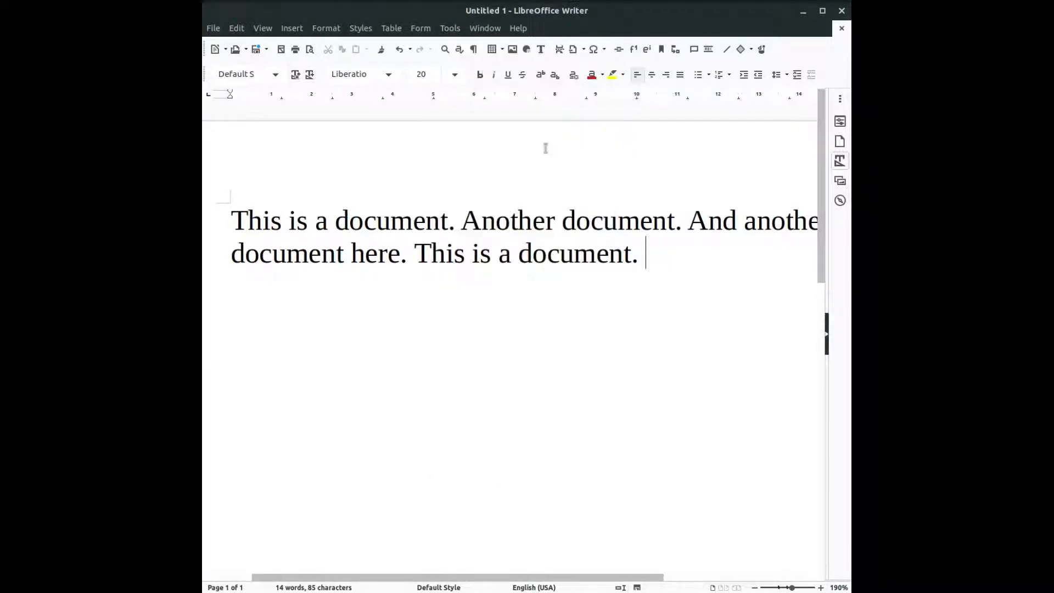
Step: Add the sentence 'This is an msitake.' at the end of the text
type("T")
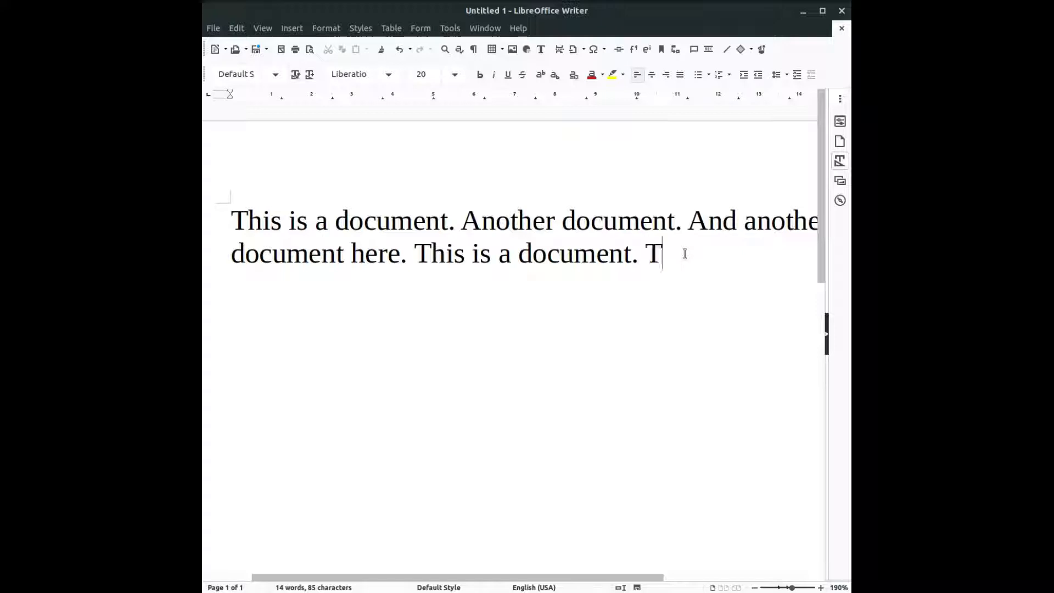
type("his  is")
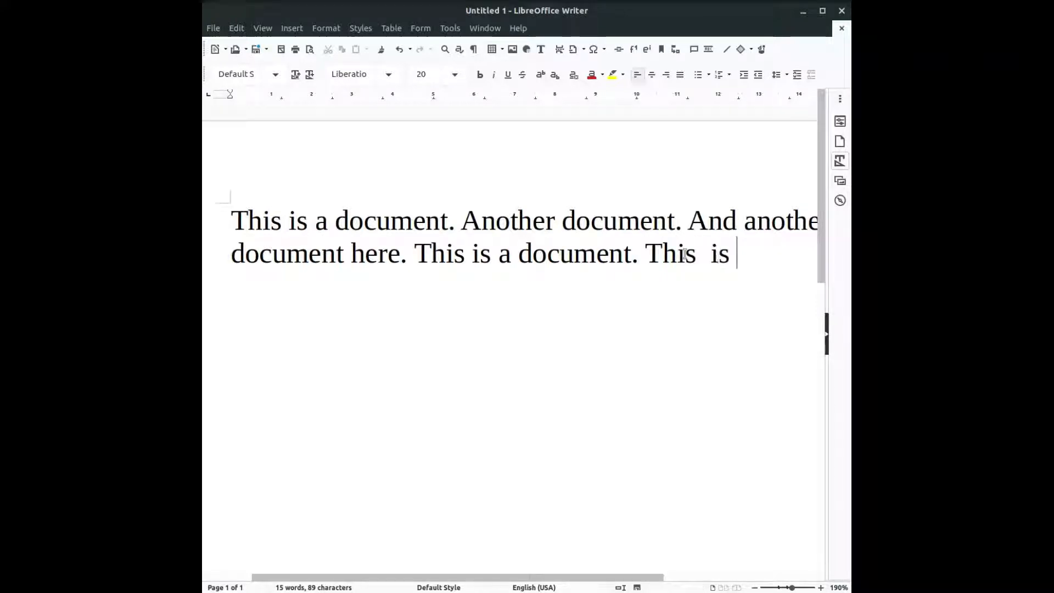
type("a")
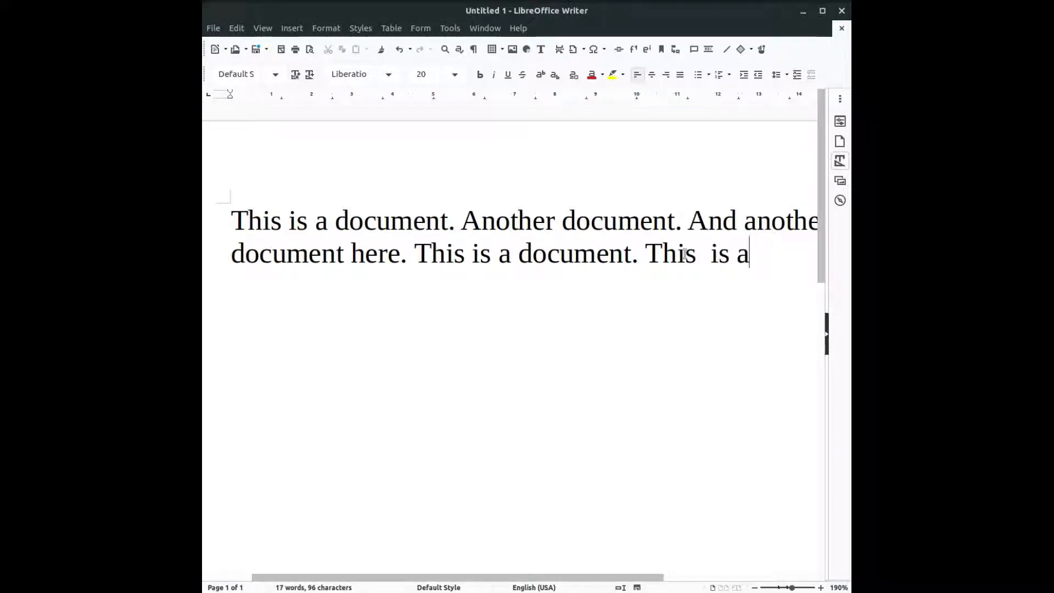
type("n msitake.")
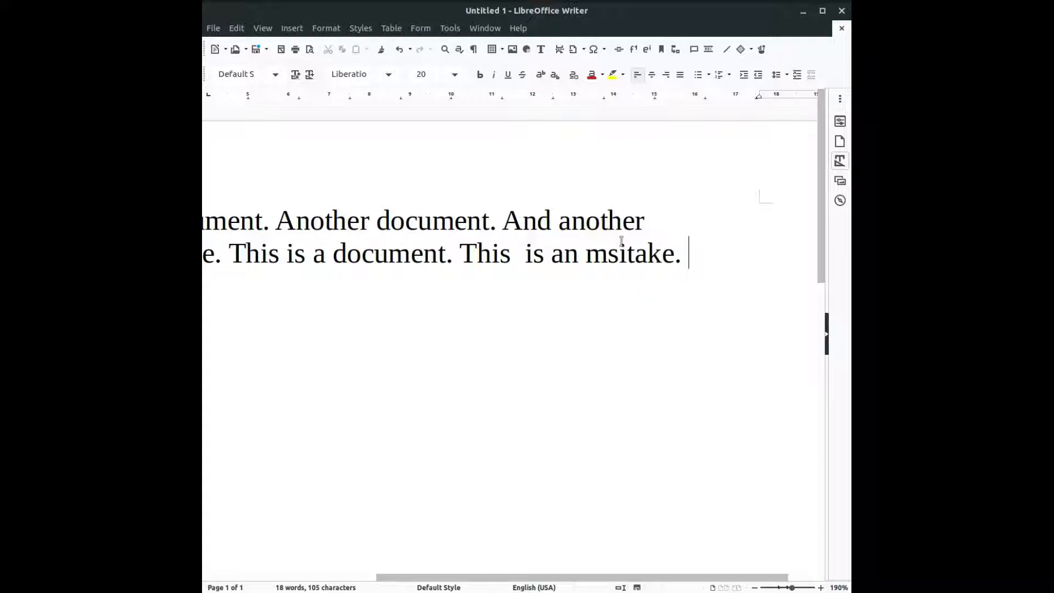
left_click(449, 28)
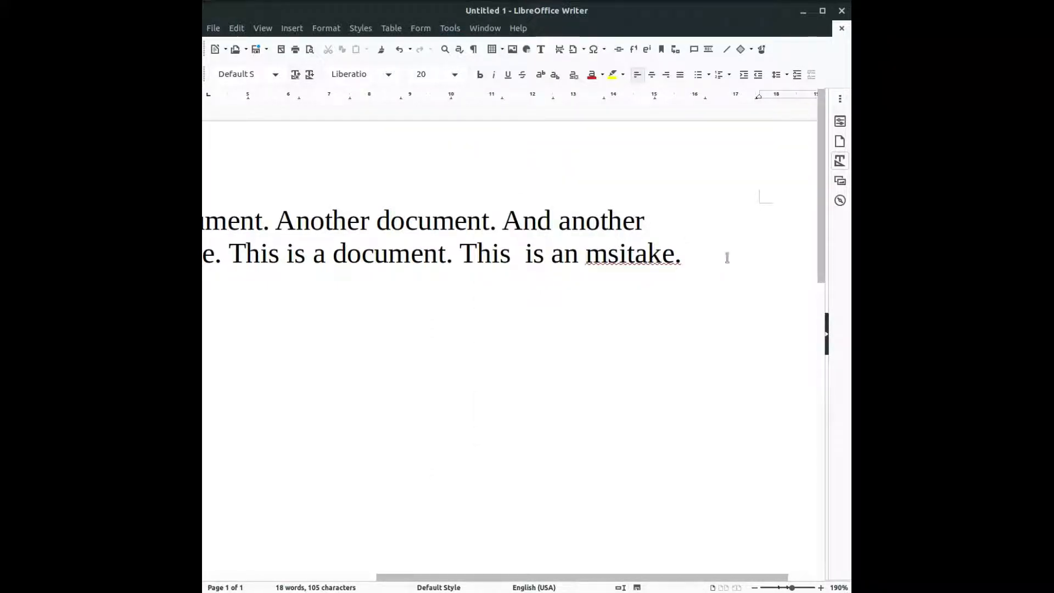
Step: Correct 'msitake' to 'mistake' from the spelling suggestions
right_click(631, 254)
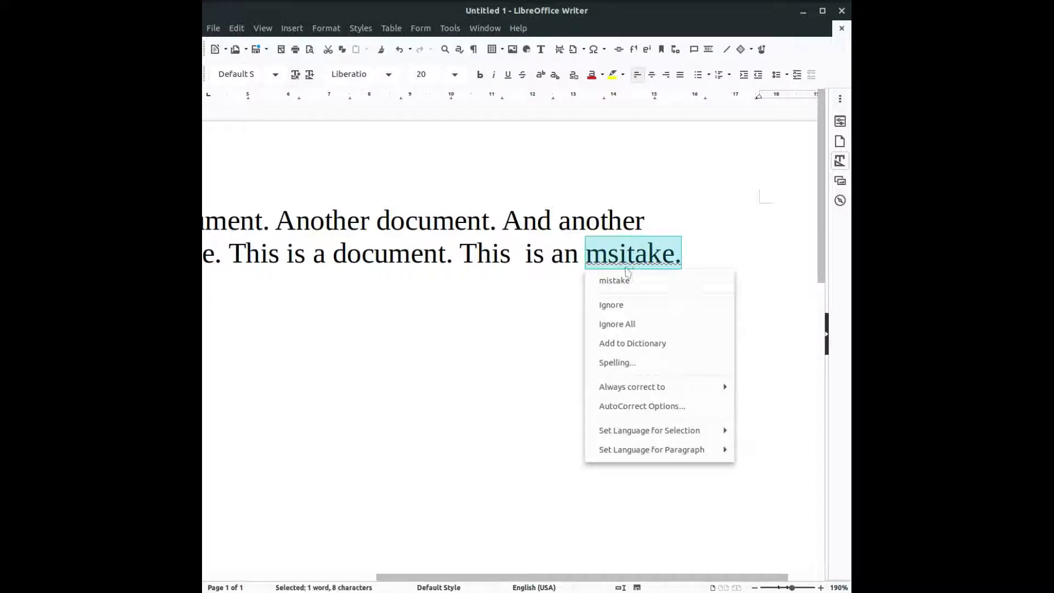
left_click(613, 280)
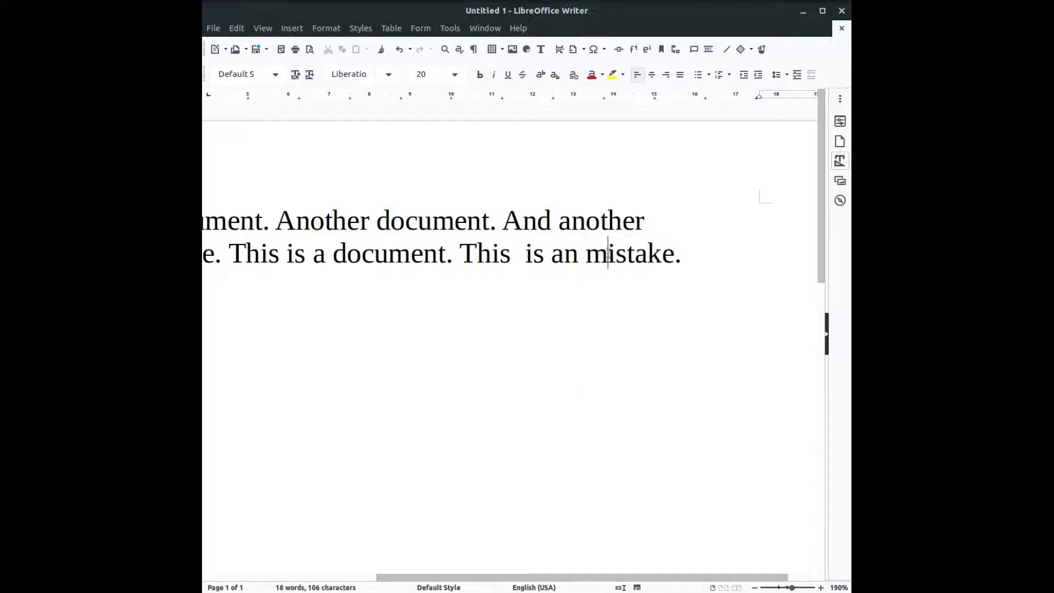
Step: Confirm the Writing Aids options and fix the last sentence to read 'This is a mistake.'
left_click(449, 28)
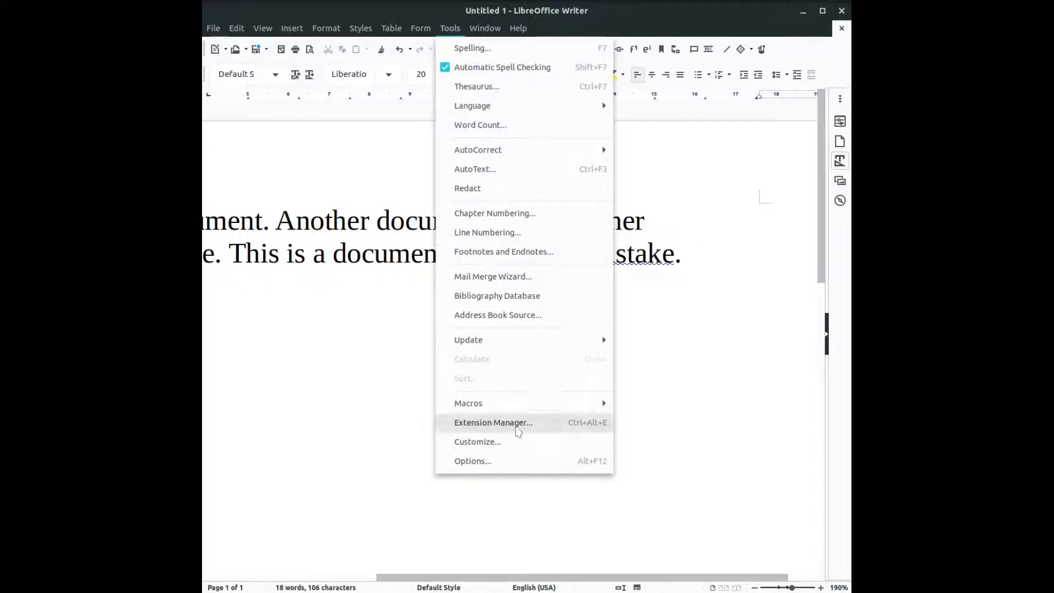
left_click(472, 460)
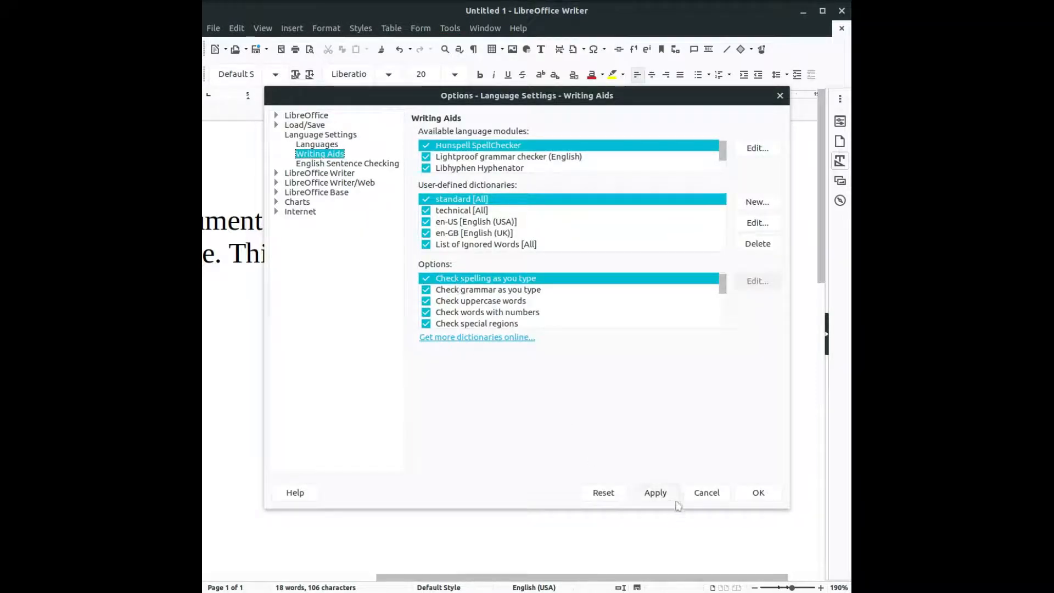
left_click(757, 492)
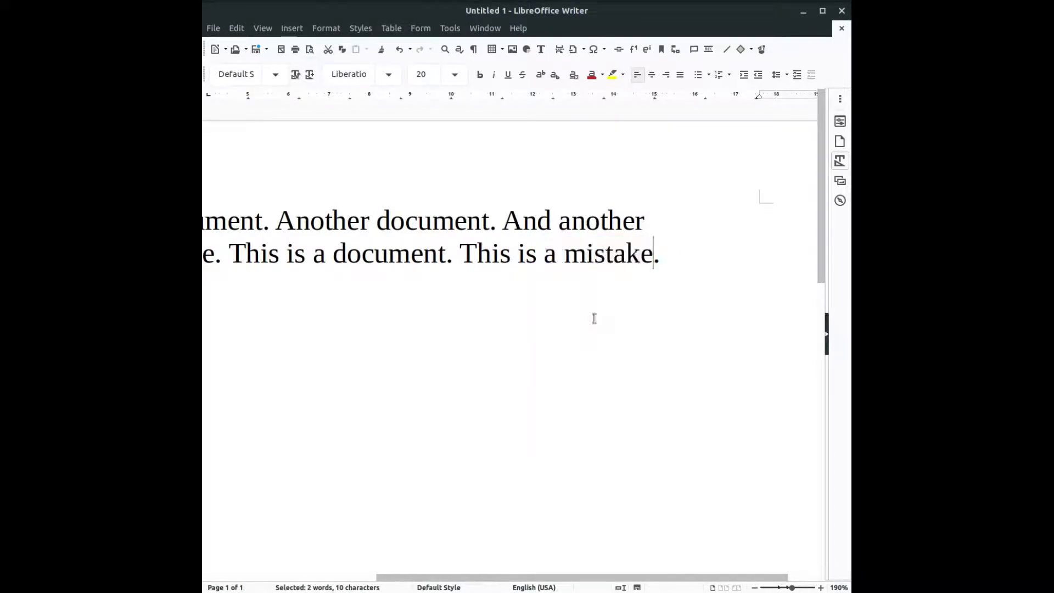
left_click(676, 276)
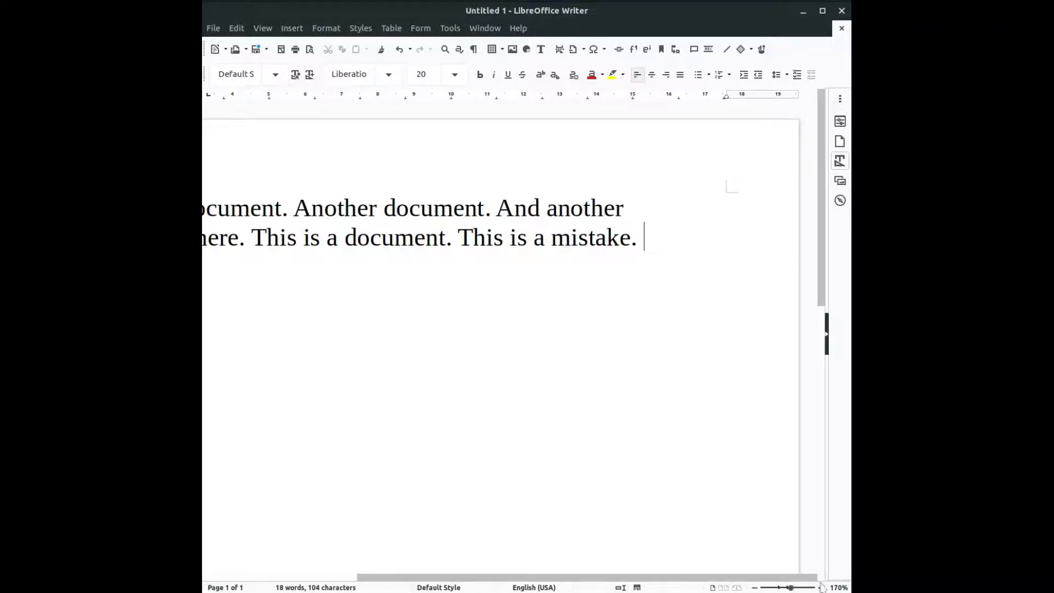
left_click(838, 586)
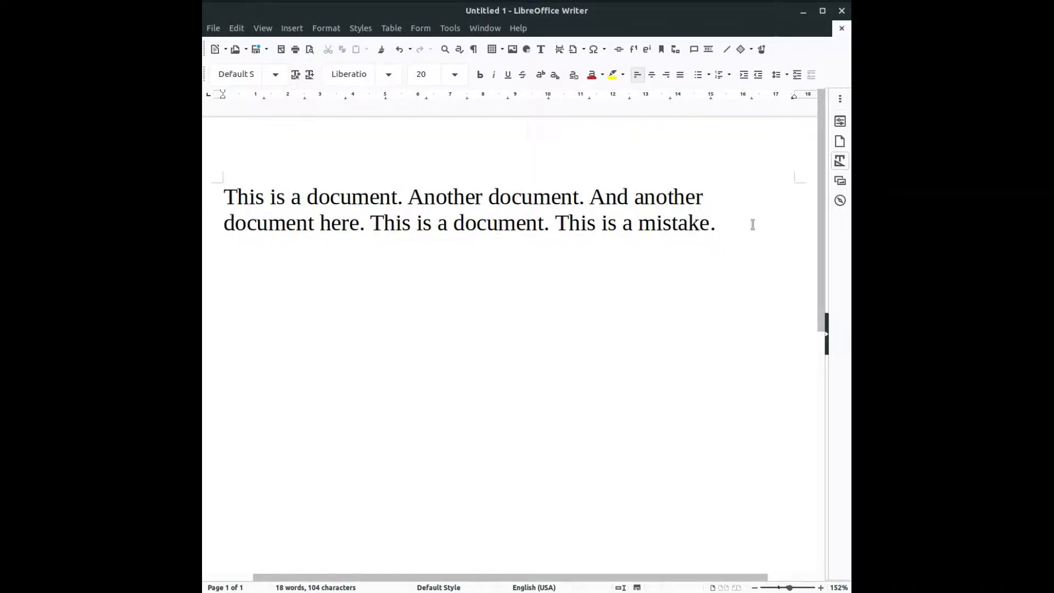
mouse_move(747, 231)
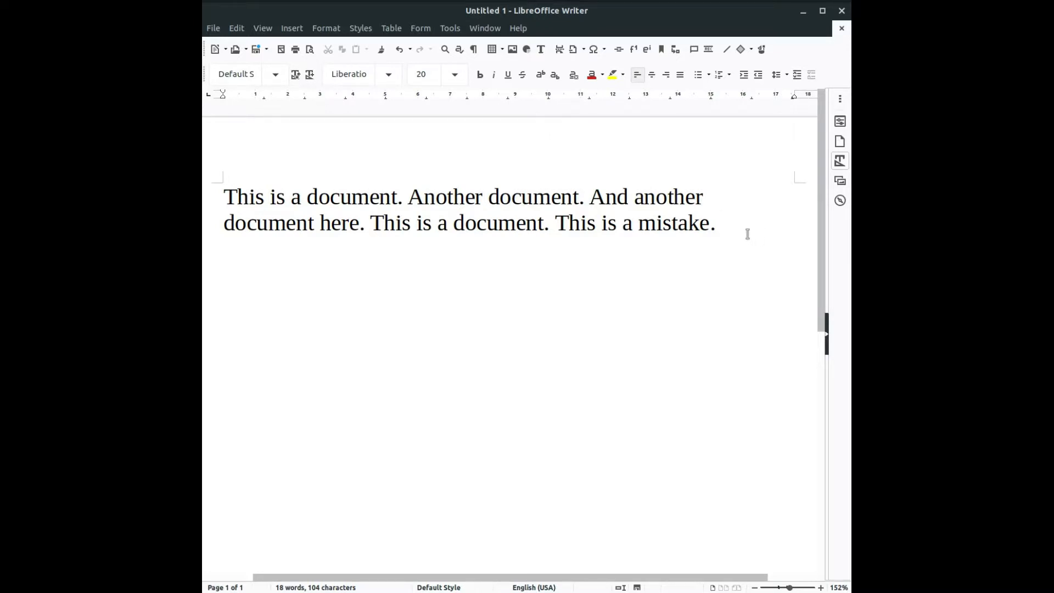
left_click(720, 223)
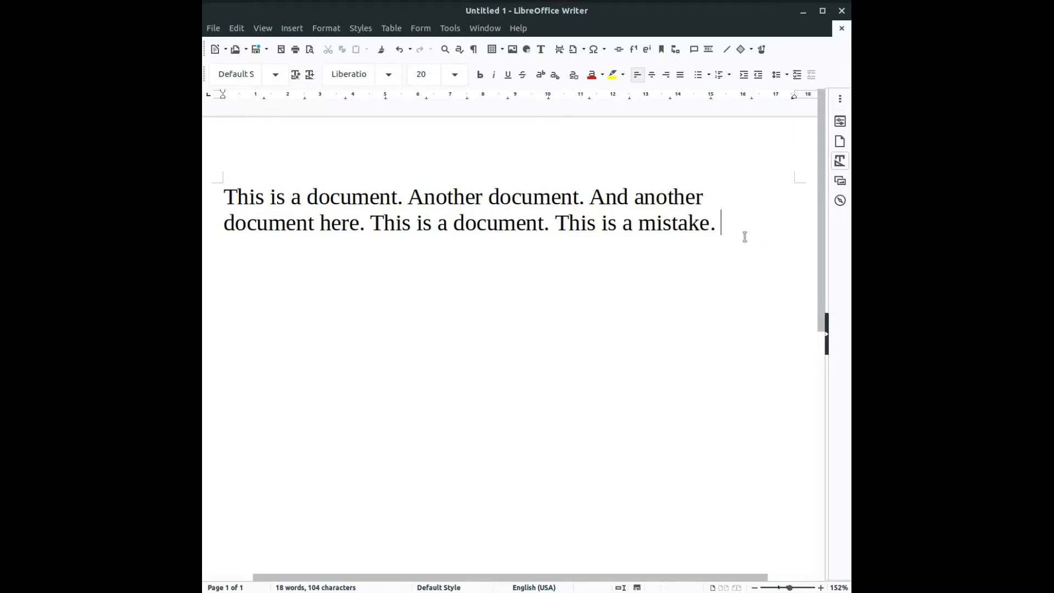